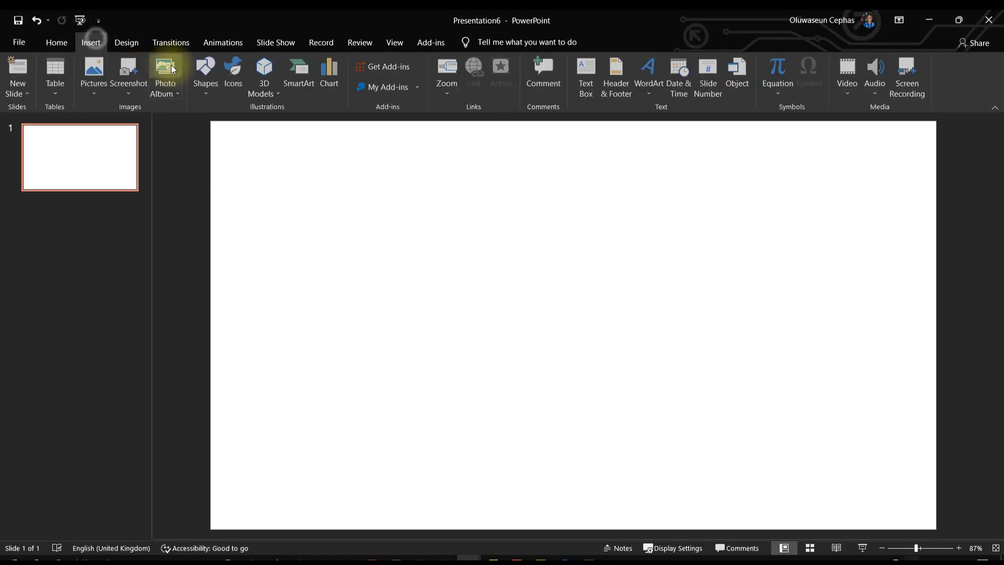
Step: Set the slide background to a picture fill via Format Background
left_click(126, 42)
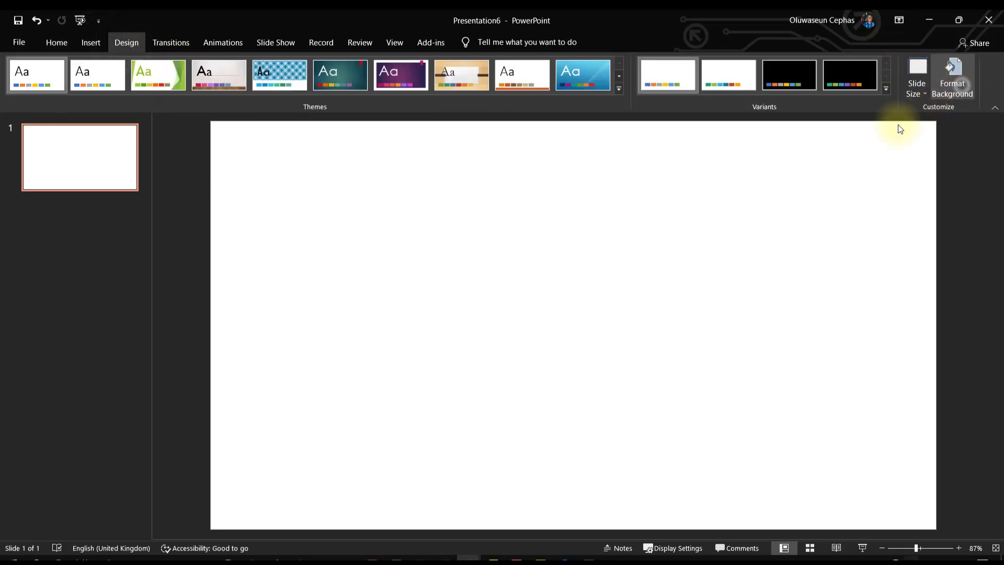
left_click(952, 75)
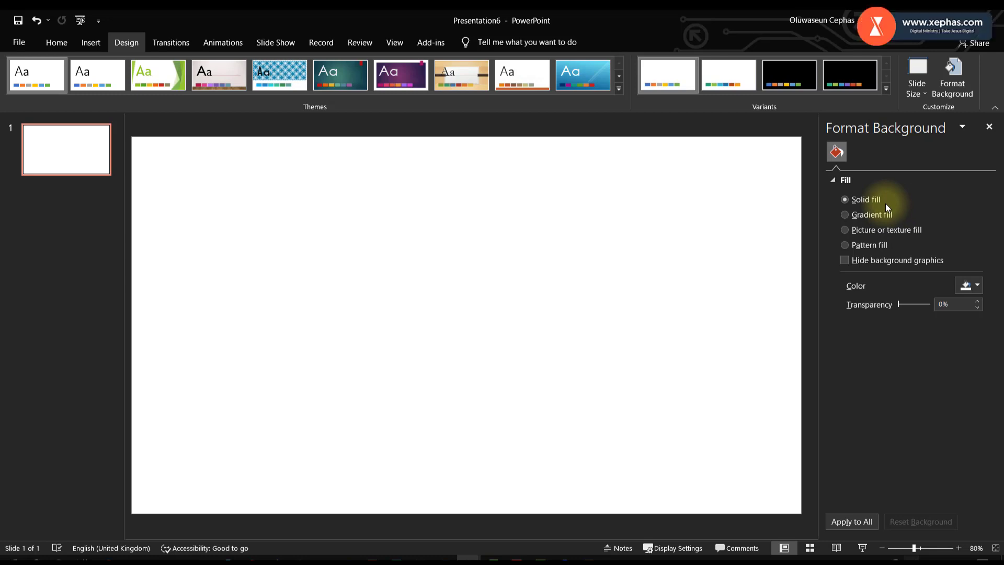
left_click(845, 229)
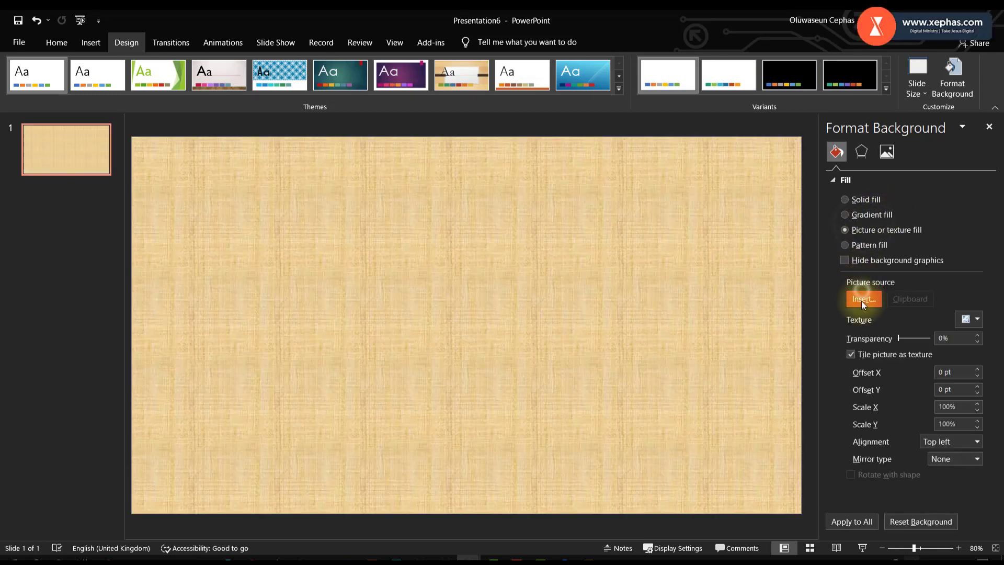
left_click(863, 298)
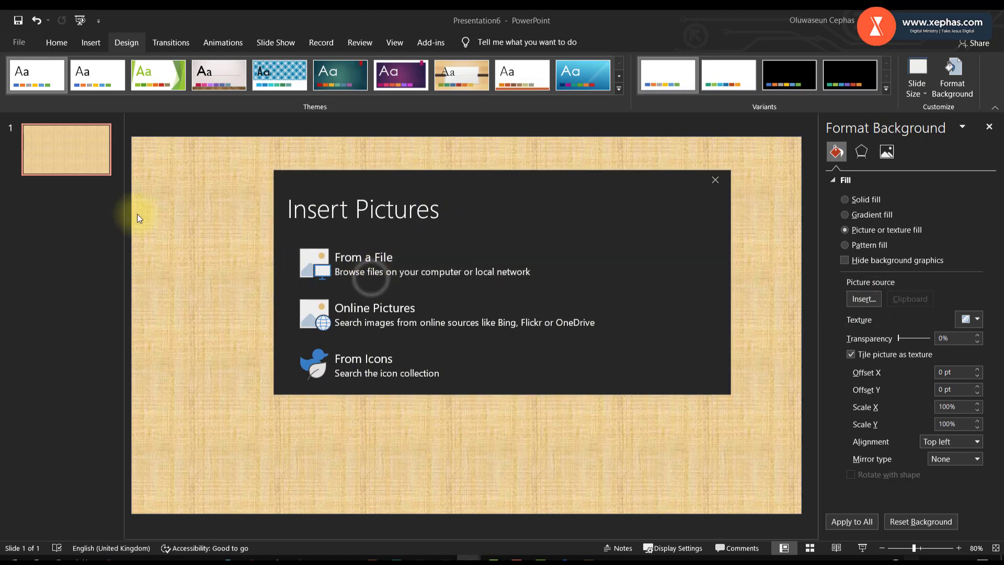
Step: Insert the book-1421097_1920 hands-on-book photo from file as the background
left_click(363, 264)
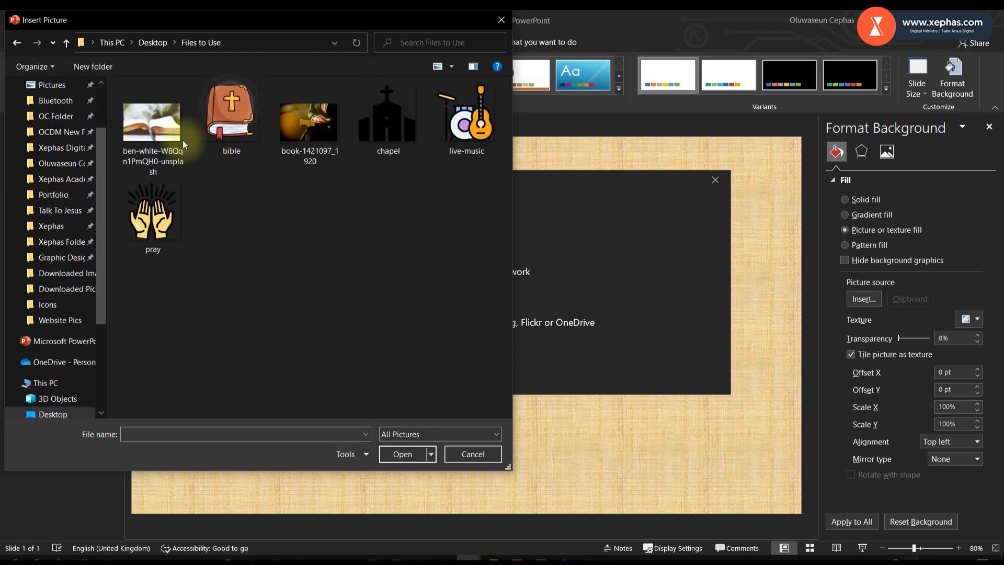
left_click(309, 122)
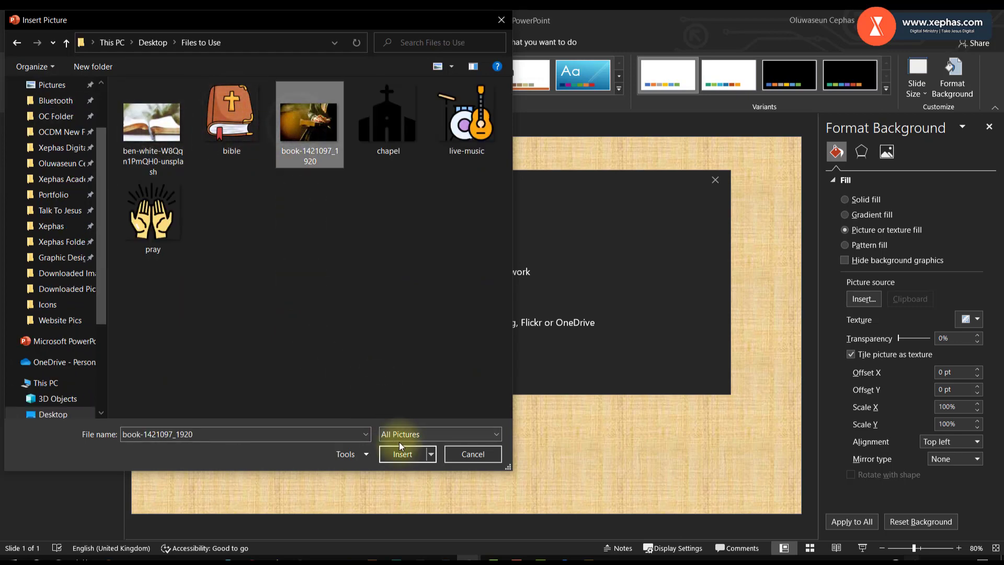
left_click(403, 454)
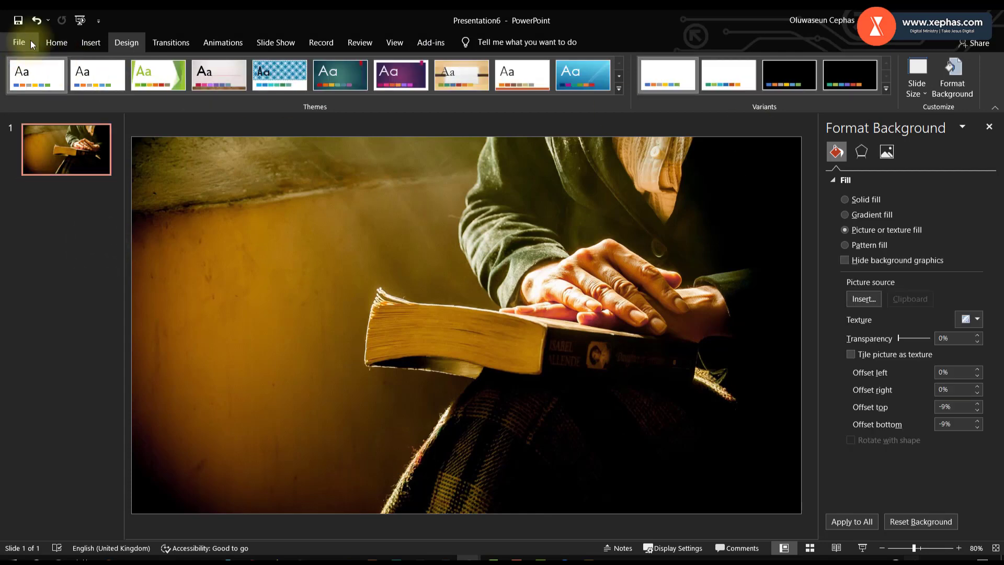
mouse_move(916, 87)
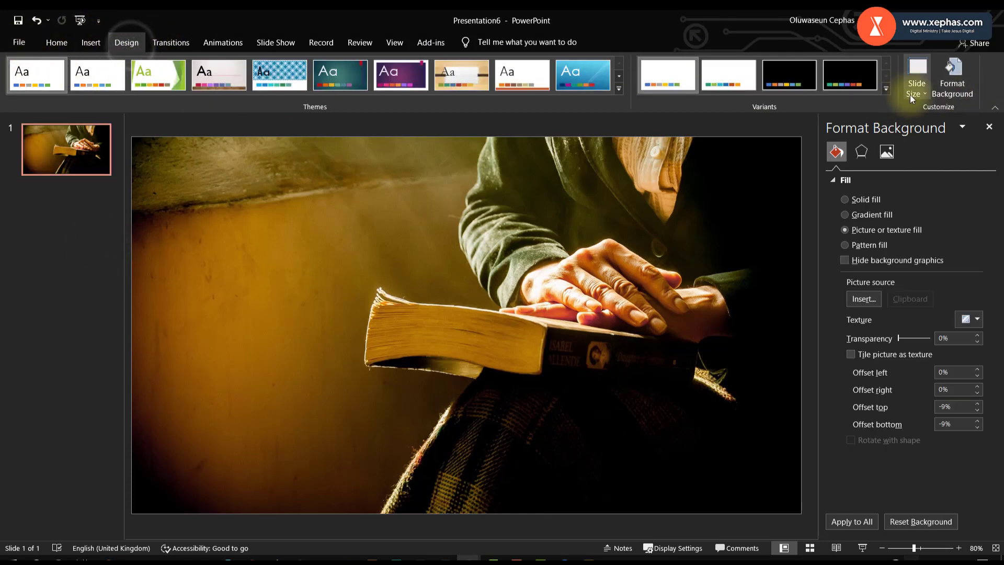
Step: Resize the slide to Standard 4:3, scaling the content down to fit
left_click(916, 76)
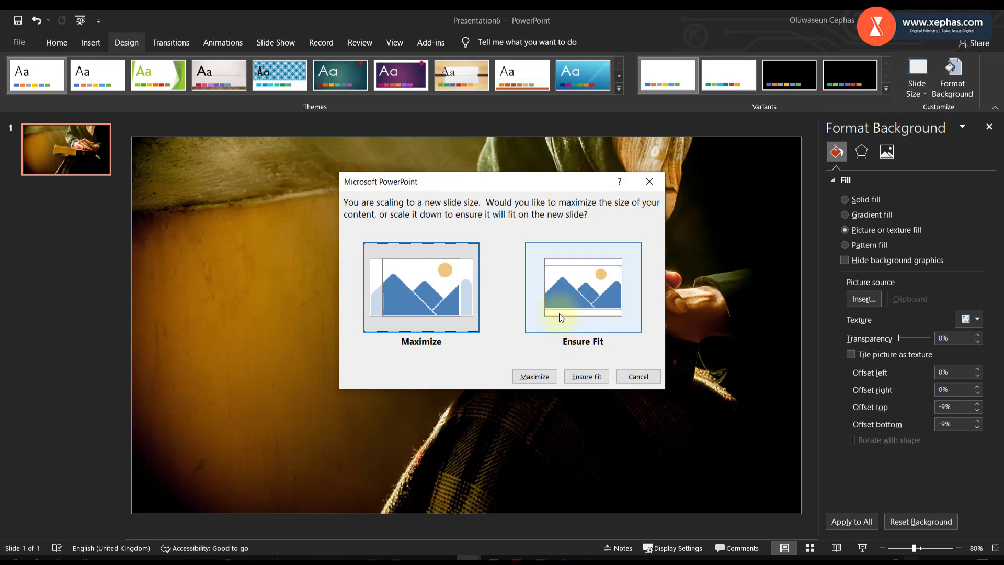
left_click(585, 376)
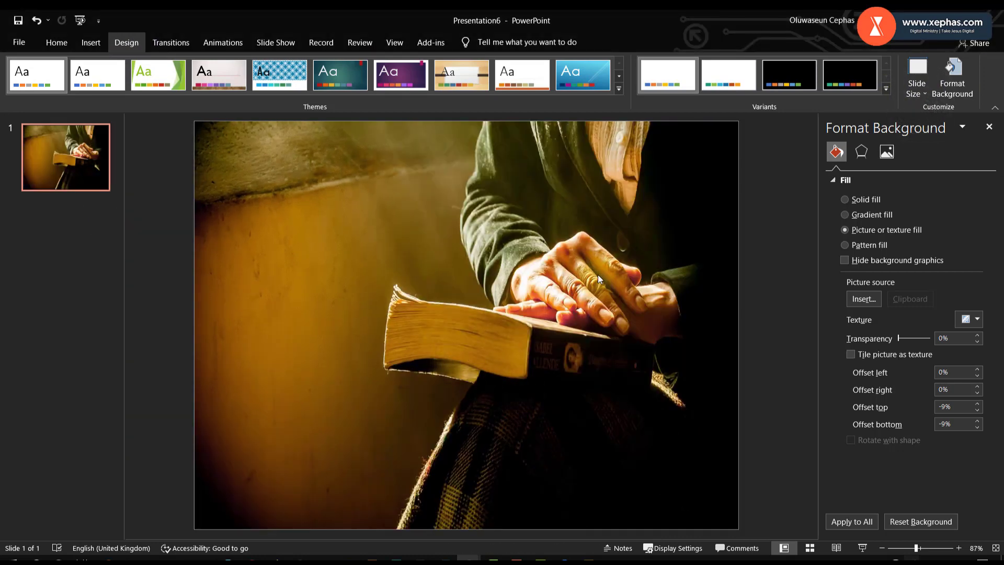
left_click(917, 75)
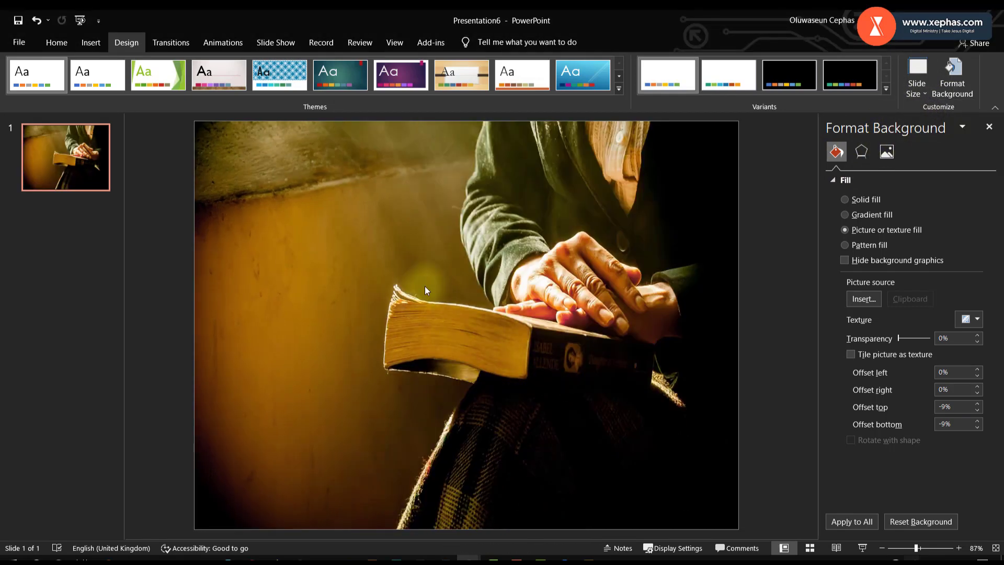
Step: Reinsert the book photo from file so it fills the 4:3 background
left_click(862, 298)
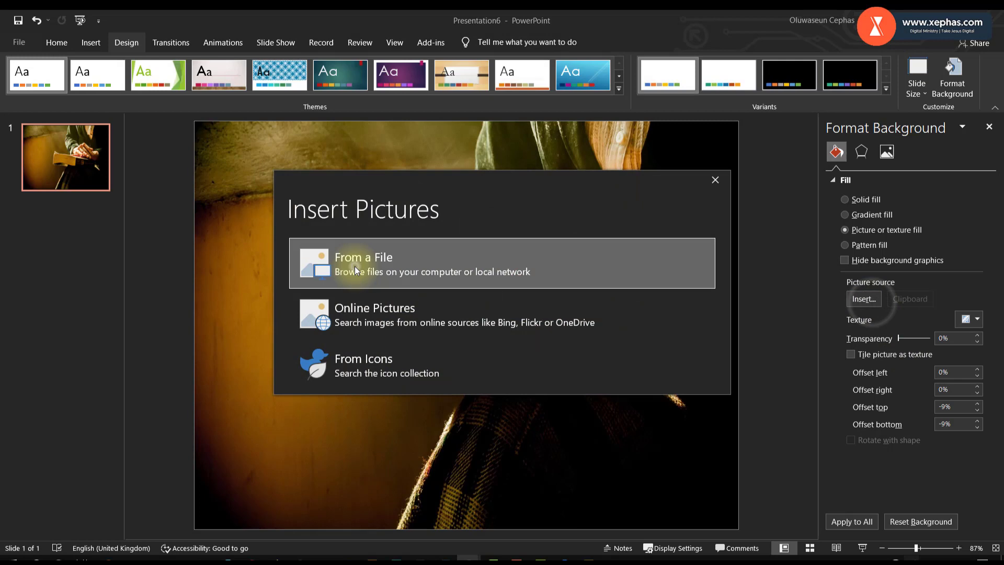
left_click(363, 263)
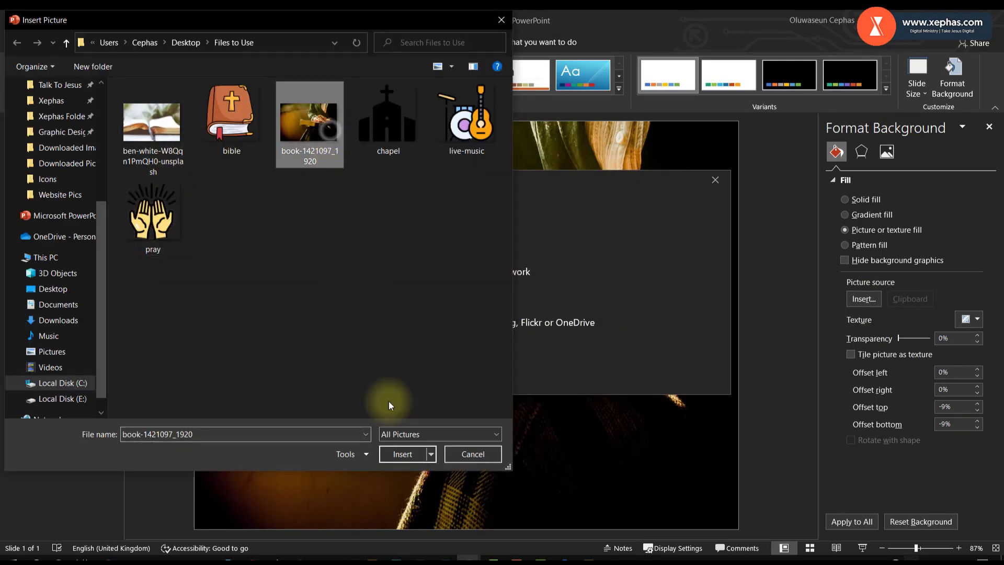
left_click(403, 453)
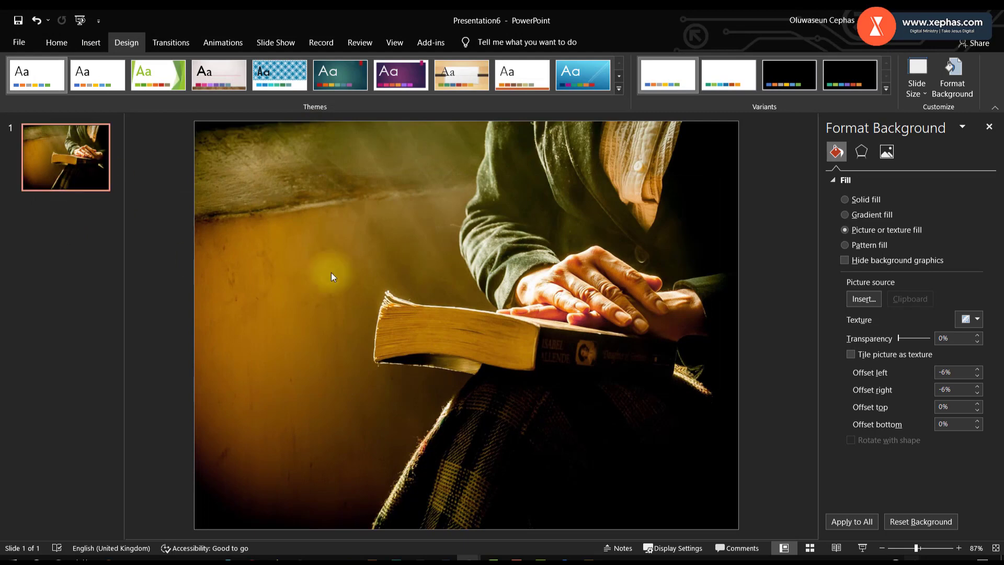
mouse_move(288, 312)
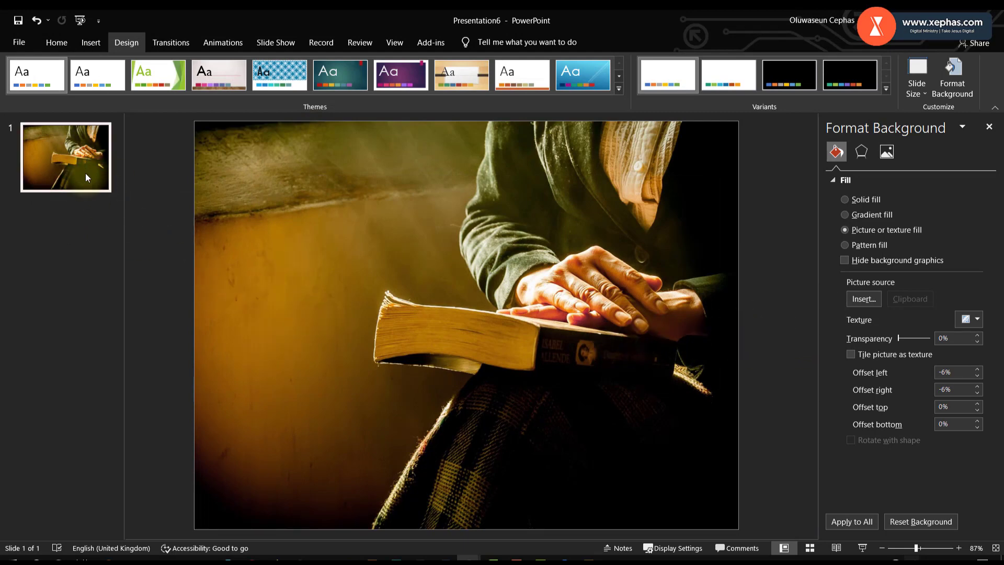
Step: Draw a large oval at the lower right and fill it with golden brown sampled from the photo
left_click(90, 42)
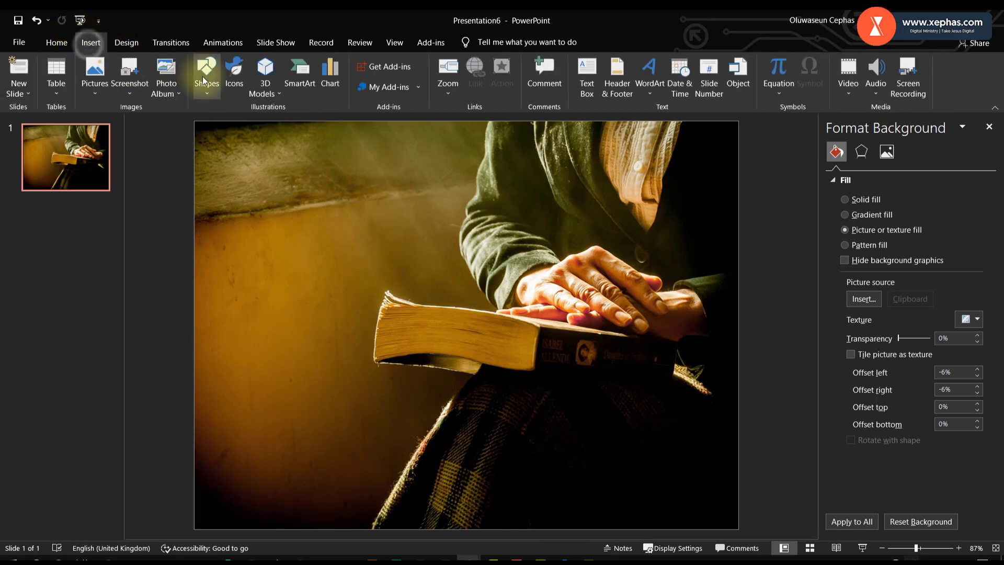
left_click(206, 73)
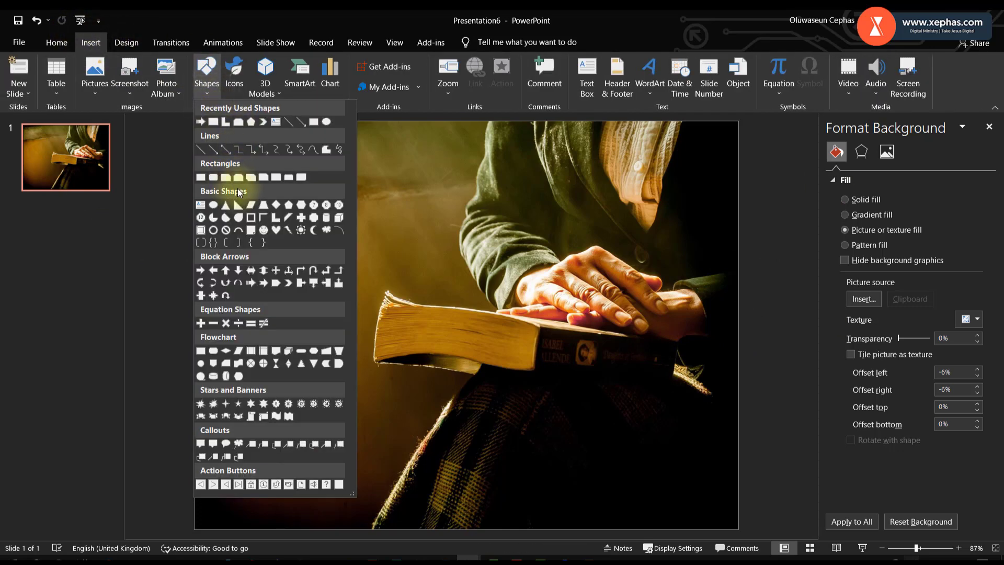
left_click_drag(551, 372, 718, 511)
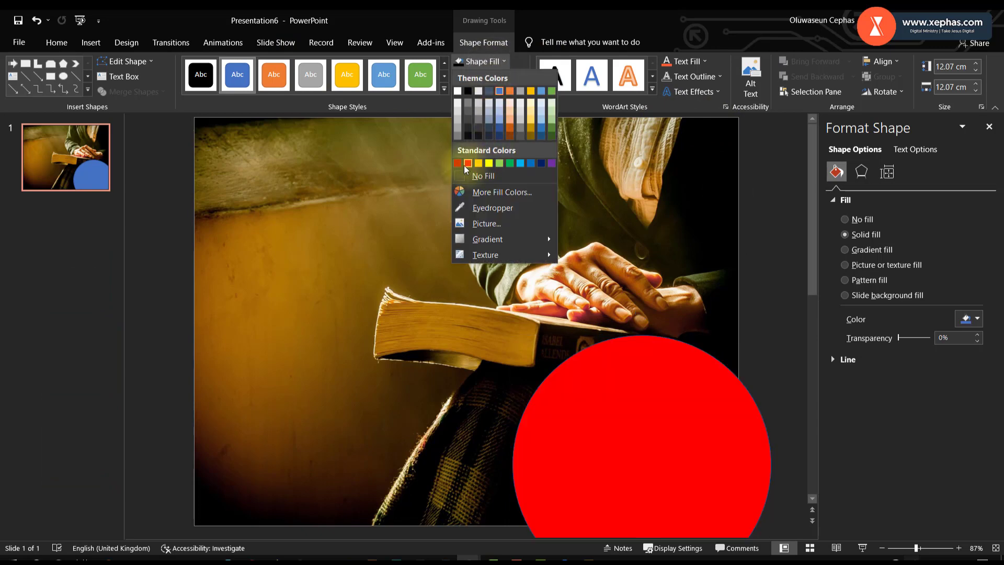
mouse_move(457, 163)
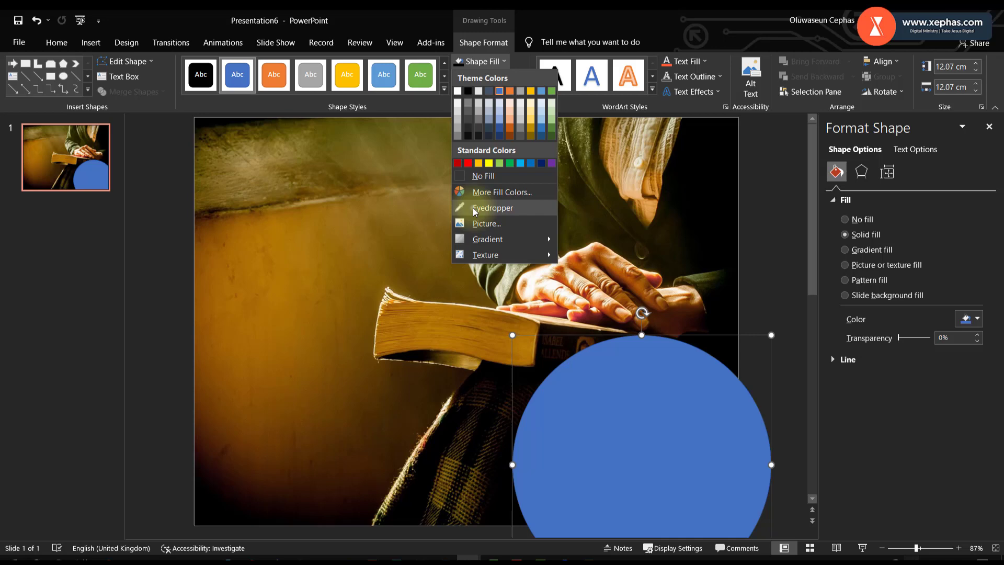
left_click(492, 207)
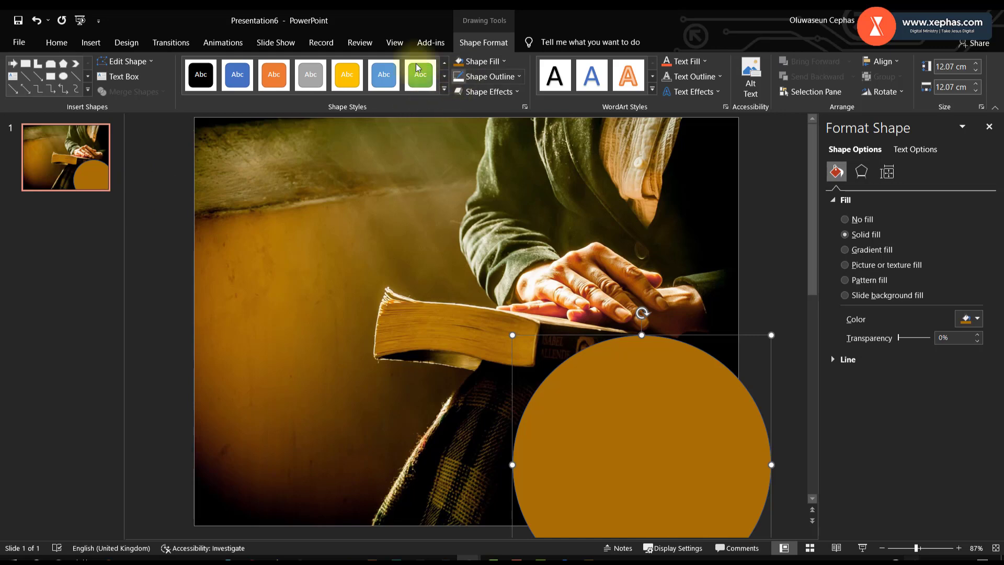
left_click(90, 42)
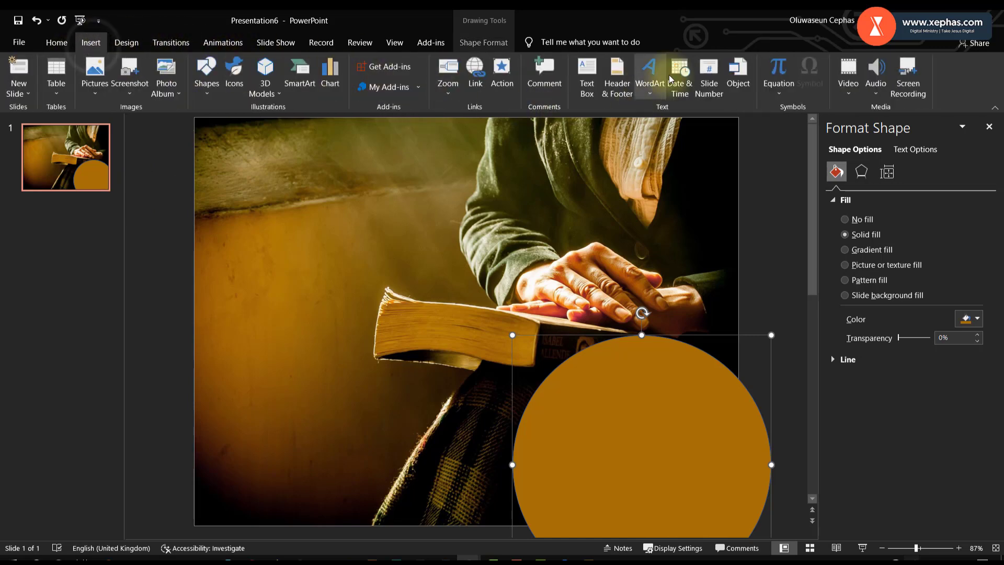
Step: Add a text box reading SUNDAY in the Sernes Black typeface
left_click(586, 75)
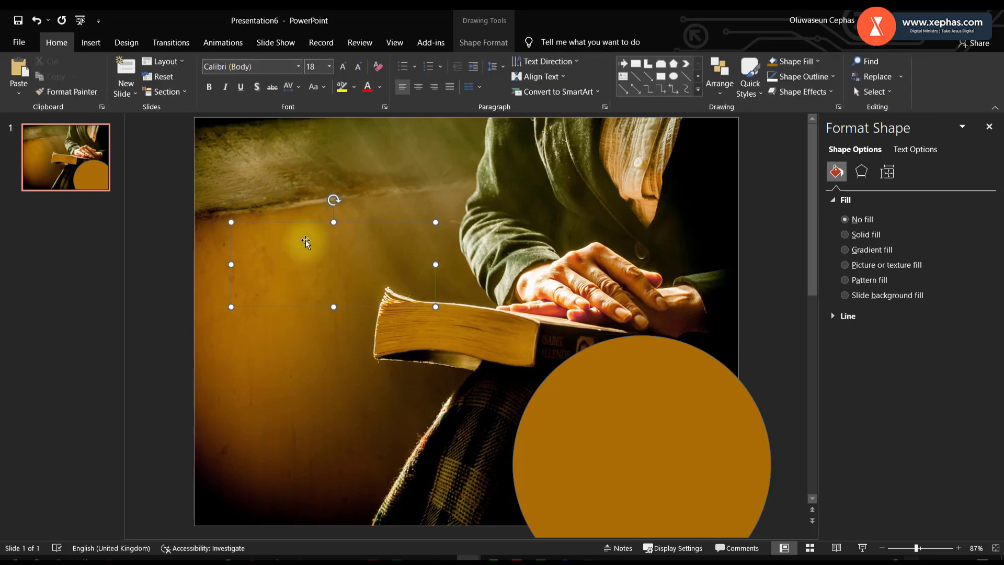
type("SUNDAY")
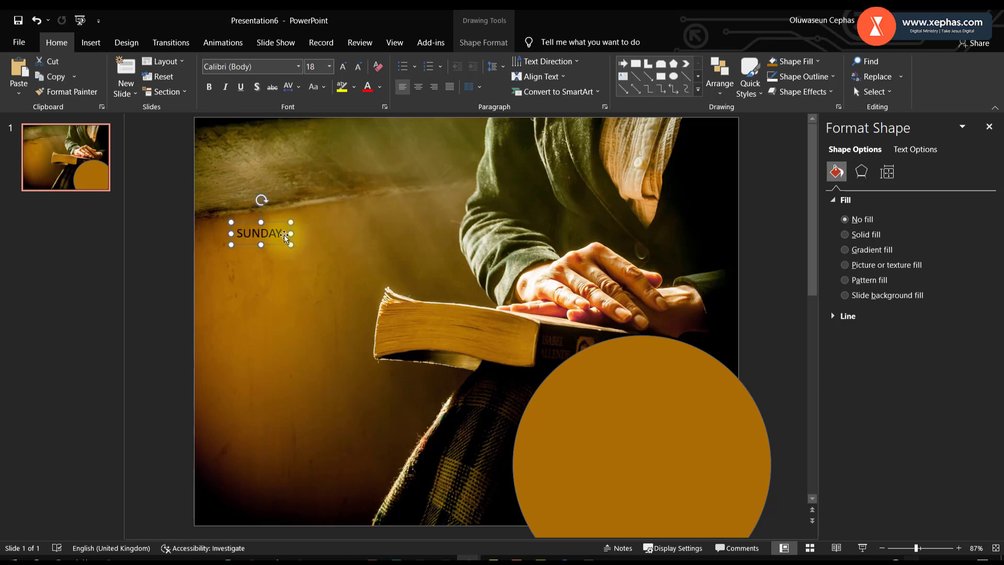
left_click(297, 66)
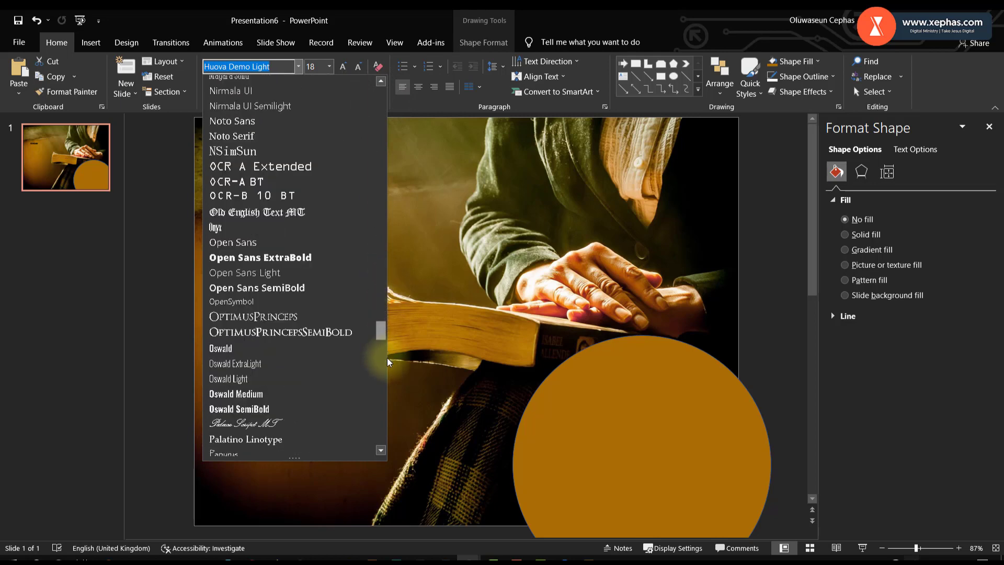
scroll("down", 3)
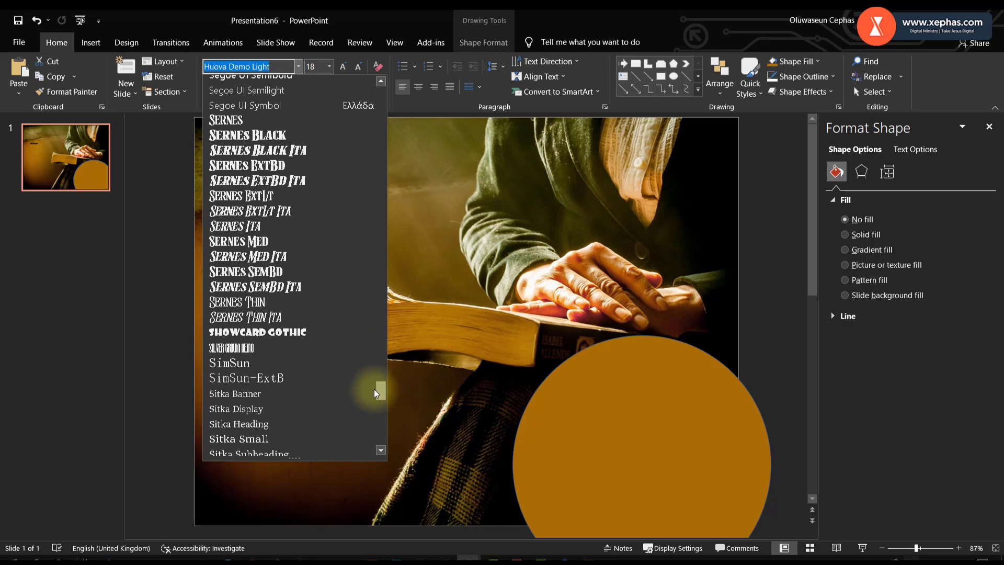
left_click(247, 135)
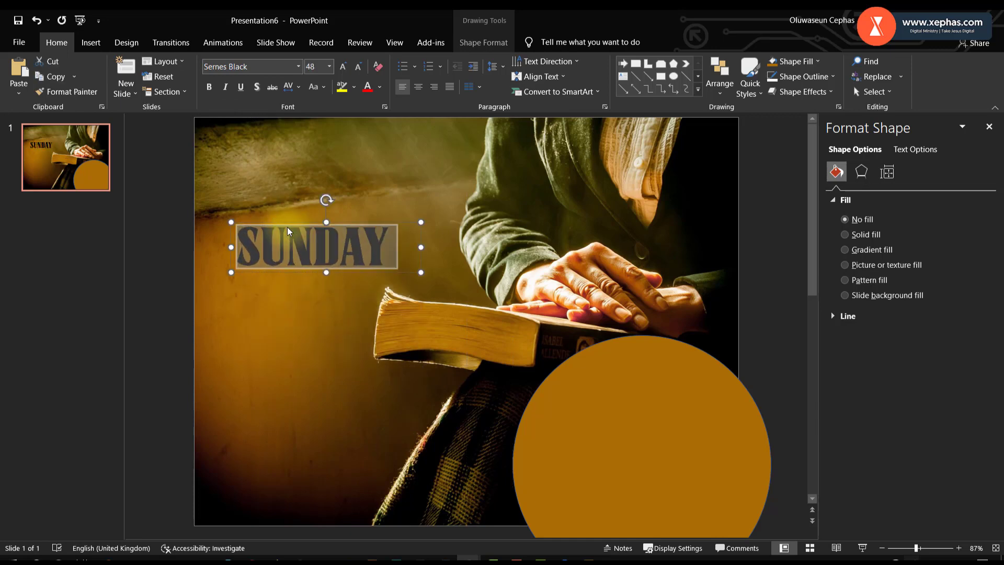
Step: Enlarge SUNDAY and duplicate it as a second line reading SERVICE
left_click(343, 67)
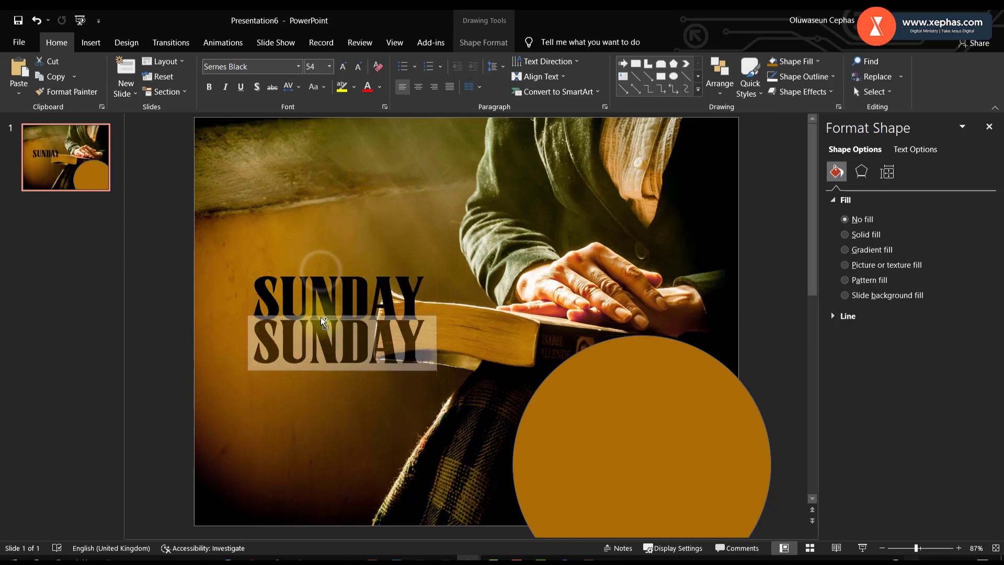
left_click(343, 343)
type("SERVICE")
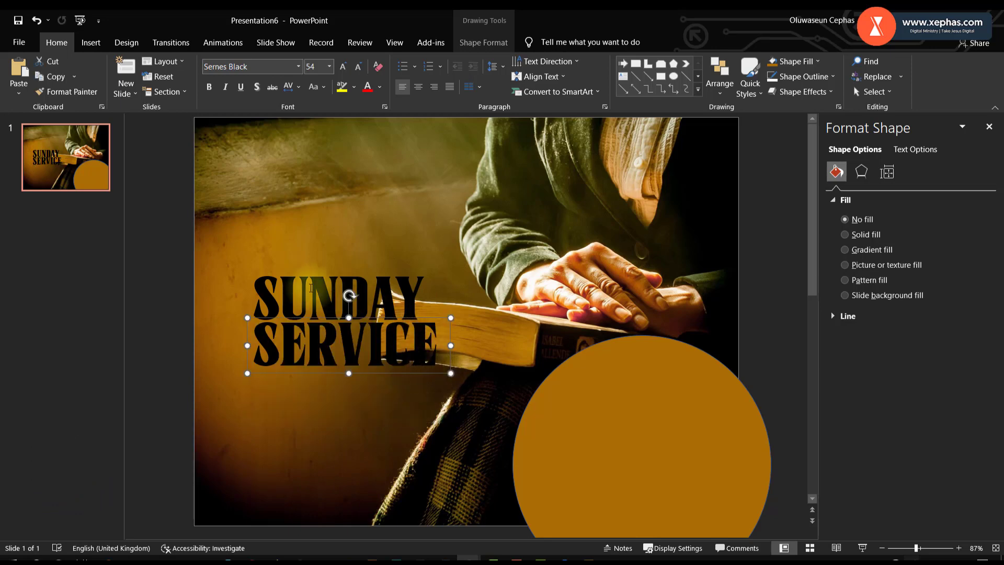
Step: Colour the SUNDAY SERVICE lettering white and give it a text shadow
left_click(378, 87)
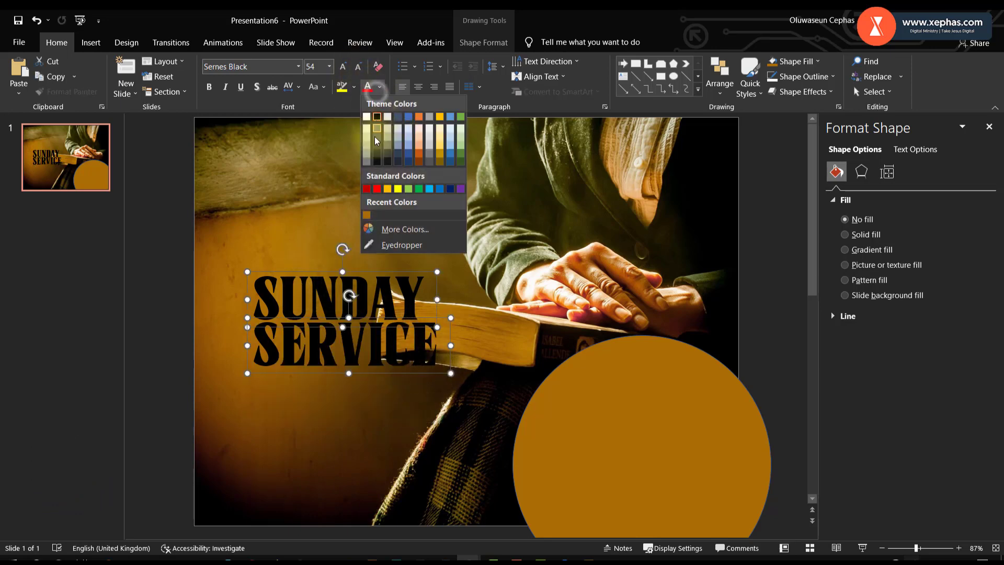
left_click(366, 116)
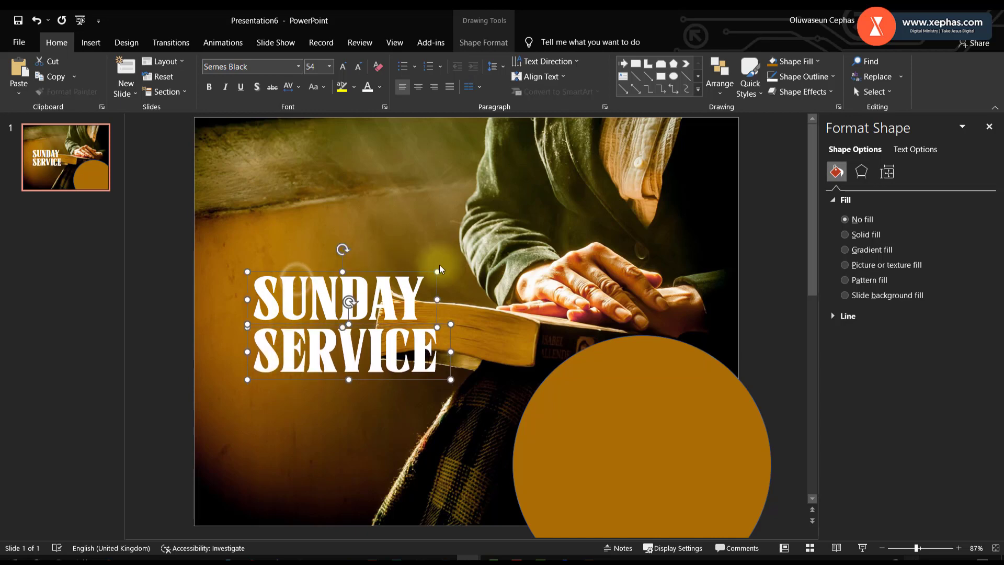
mouse_move(303, 273)
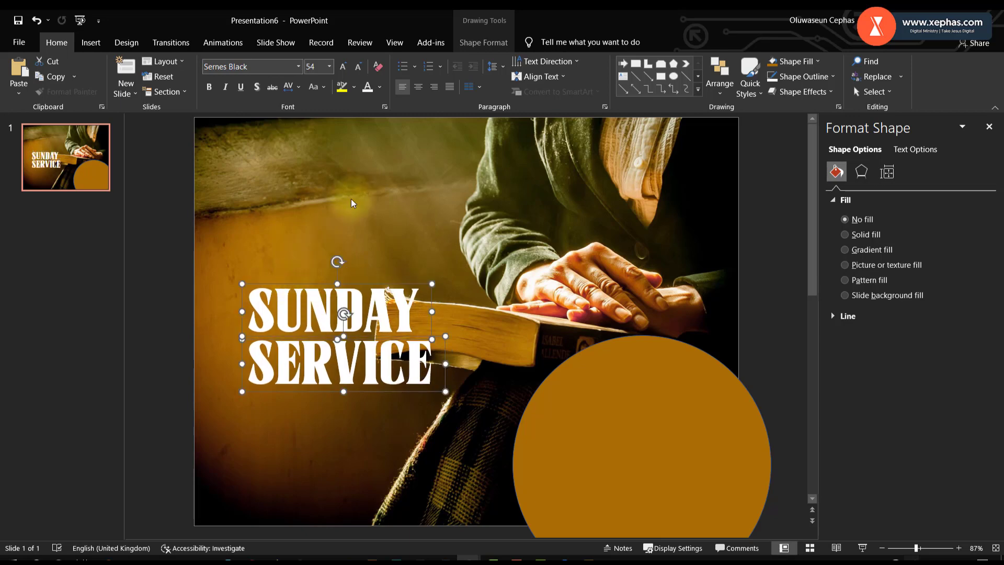
left_click(483, 41)
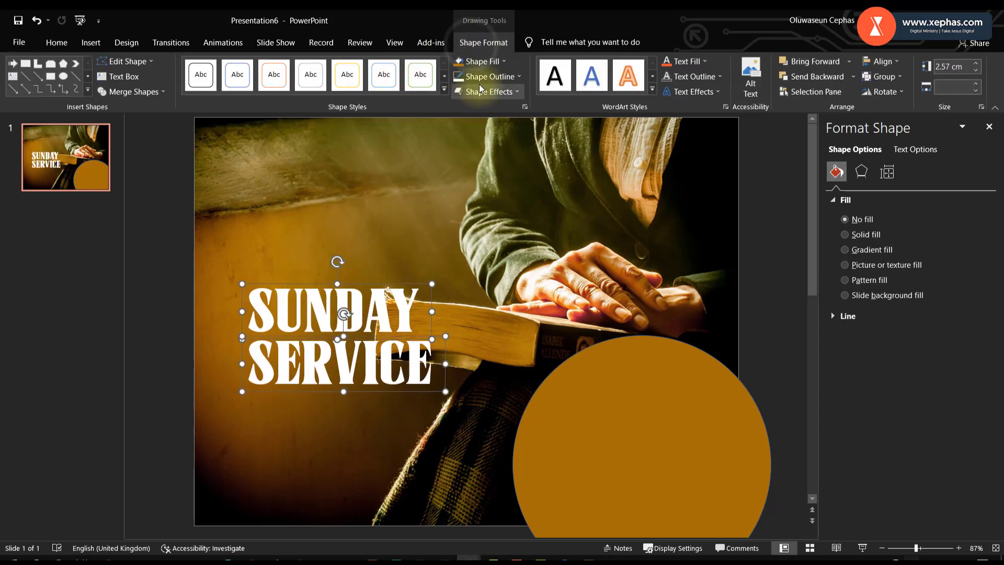
left_click(56, 42)
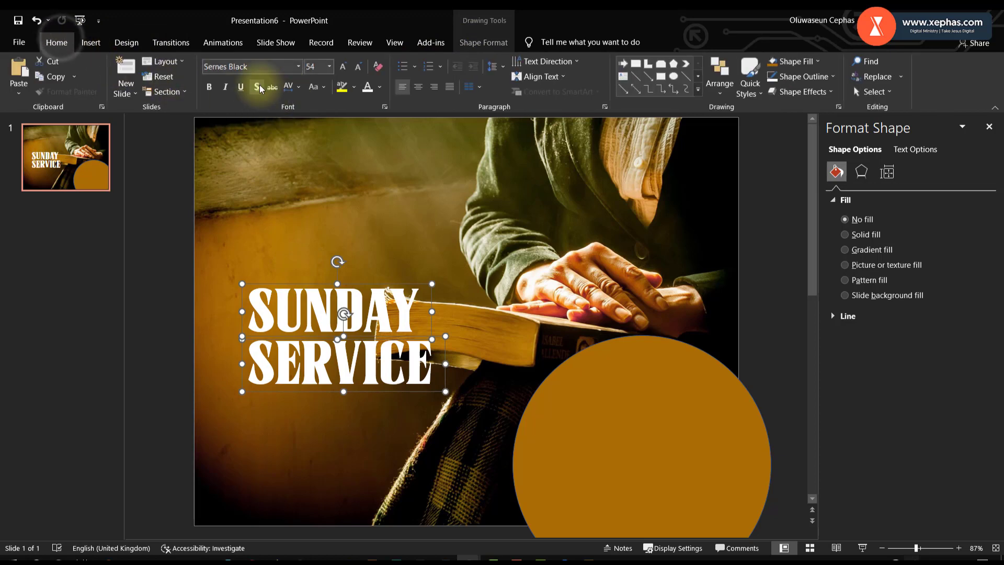
left_click(255, 87)
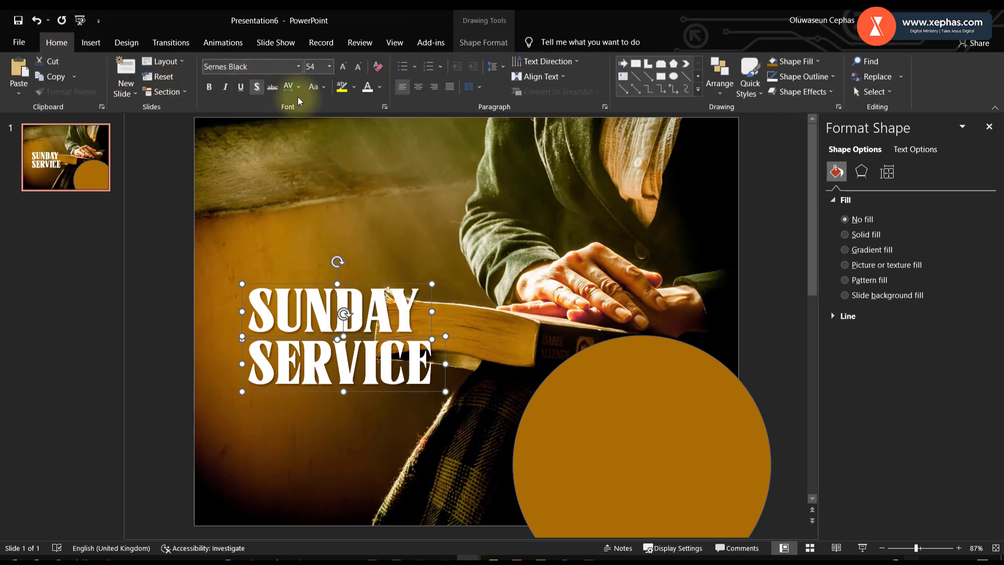
Step: Apply a shaded Text Effects preset to the title from Shape Format
left_click(483, 42)
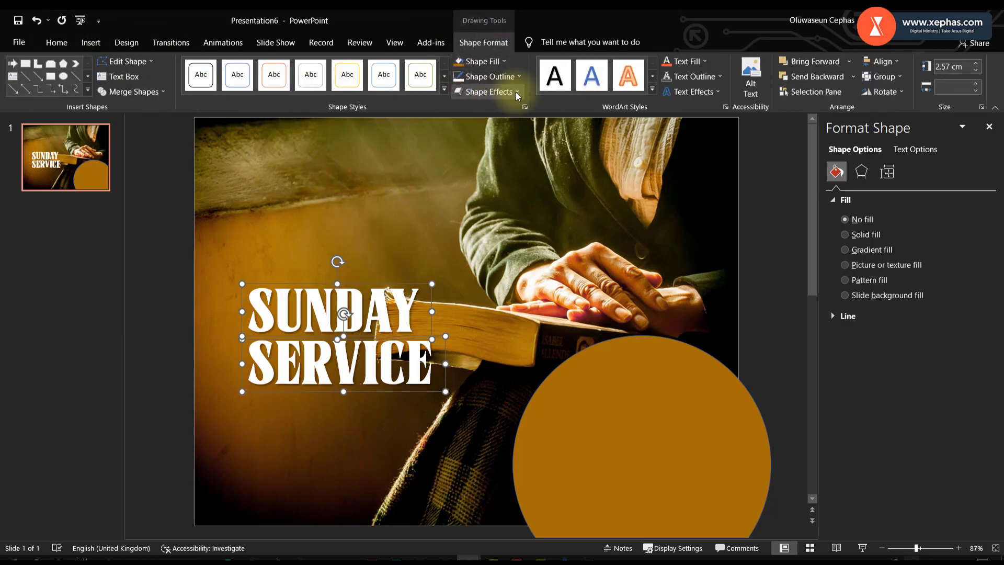
left_click(691, 92)
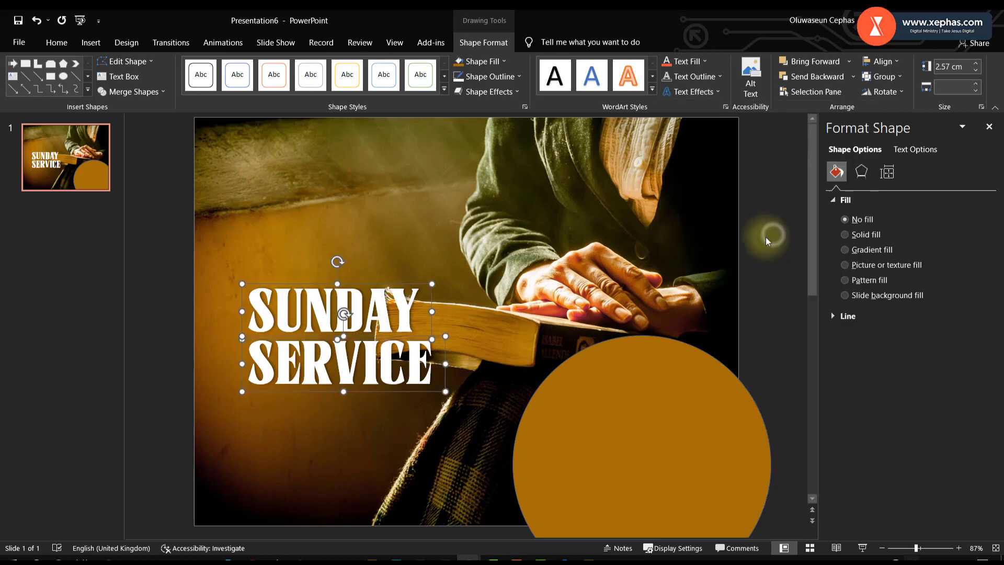
left_click(693, 92)
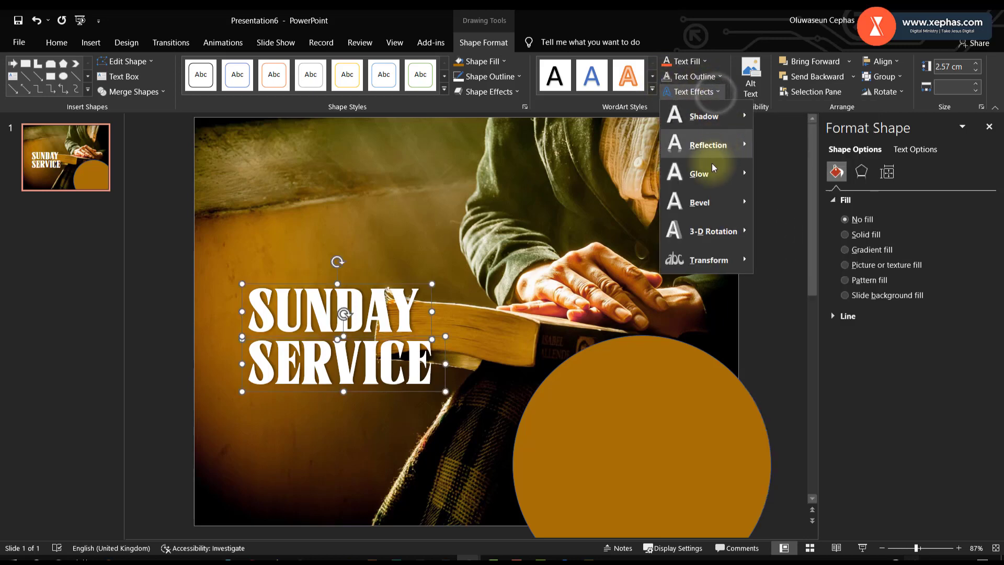
left_click(700, 202)
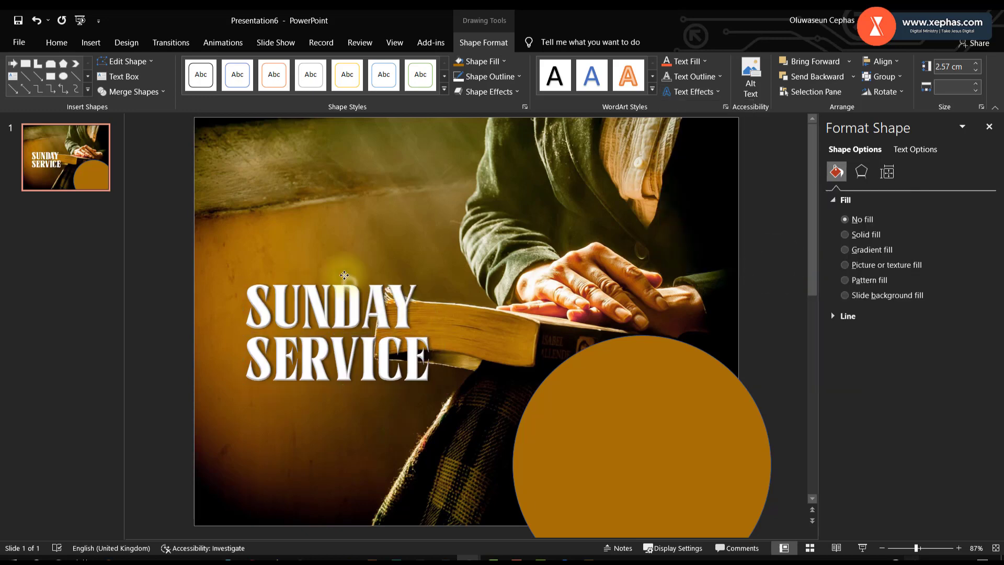
left_click(336, 314)
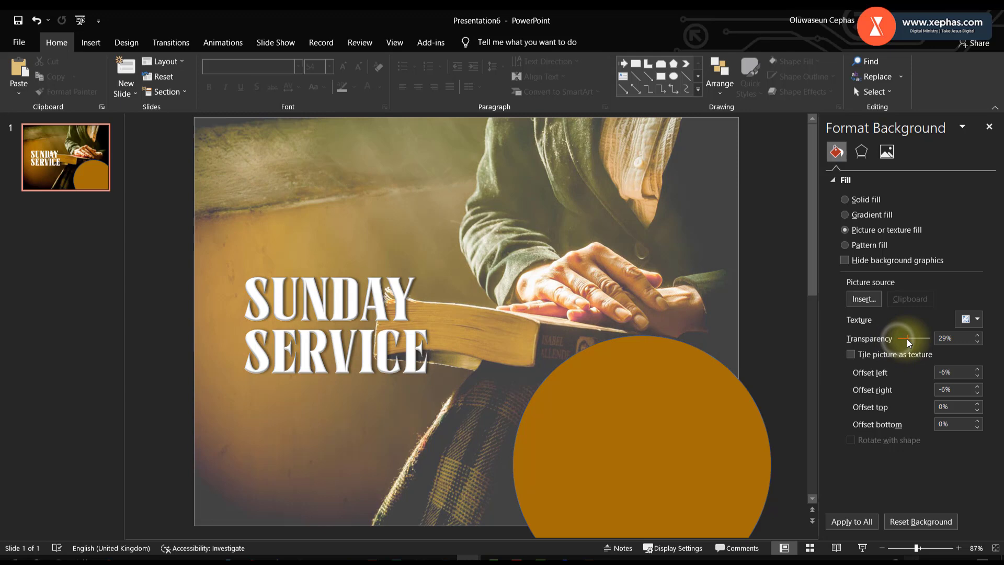
Step: Set background Transparency to 0% and lower Sharpness to blur the photo
left_click_drag(916, 338, 899, 338)
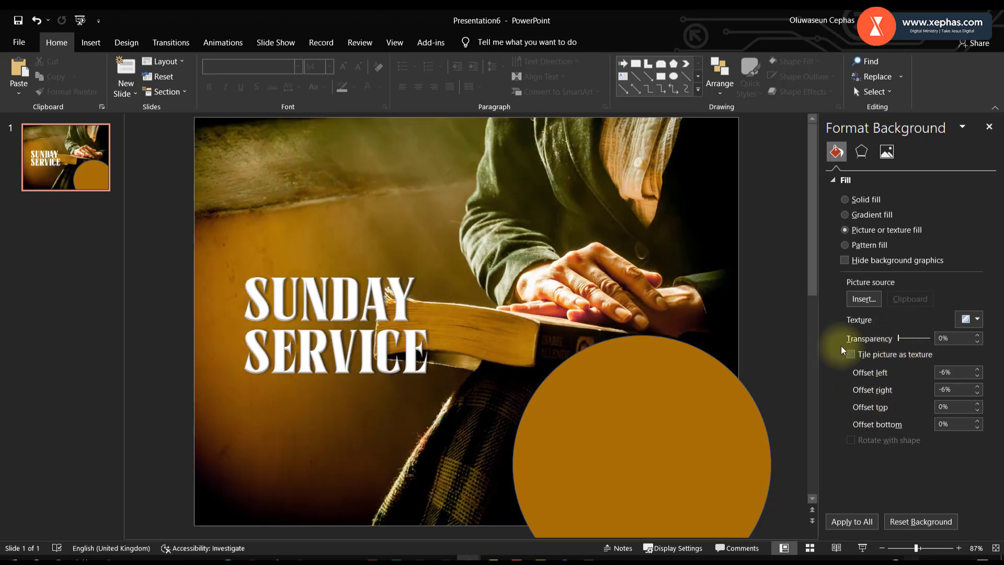
left_click(886, 152)
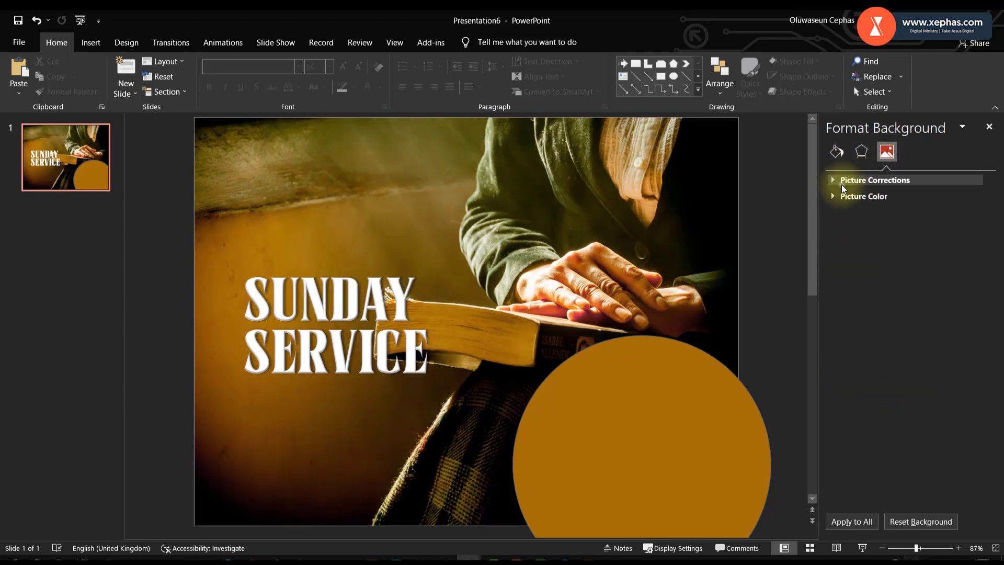
left_click(875, 179)
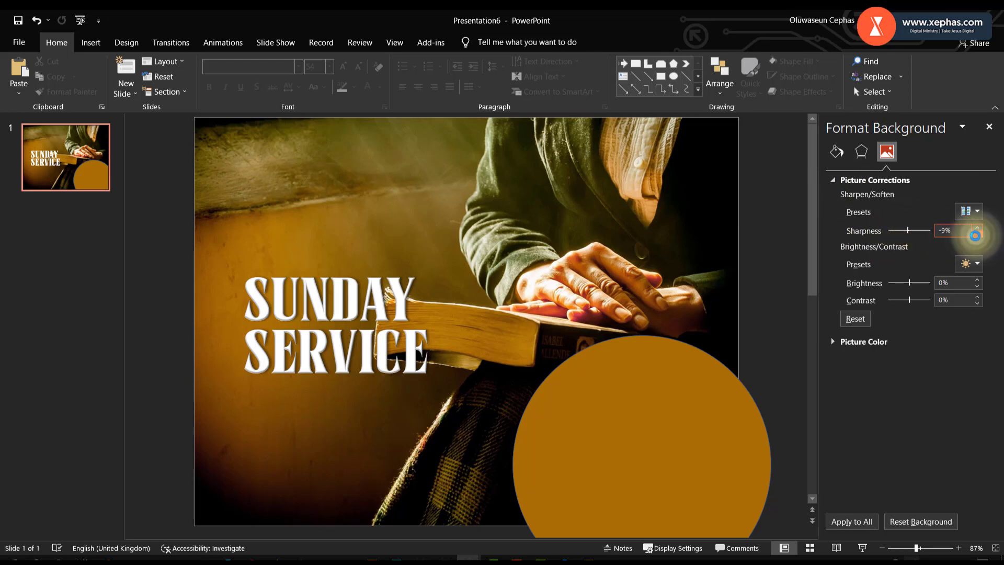
left_click_drag(976, 235, 906, 230)
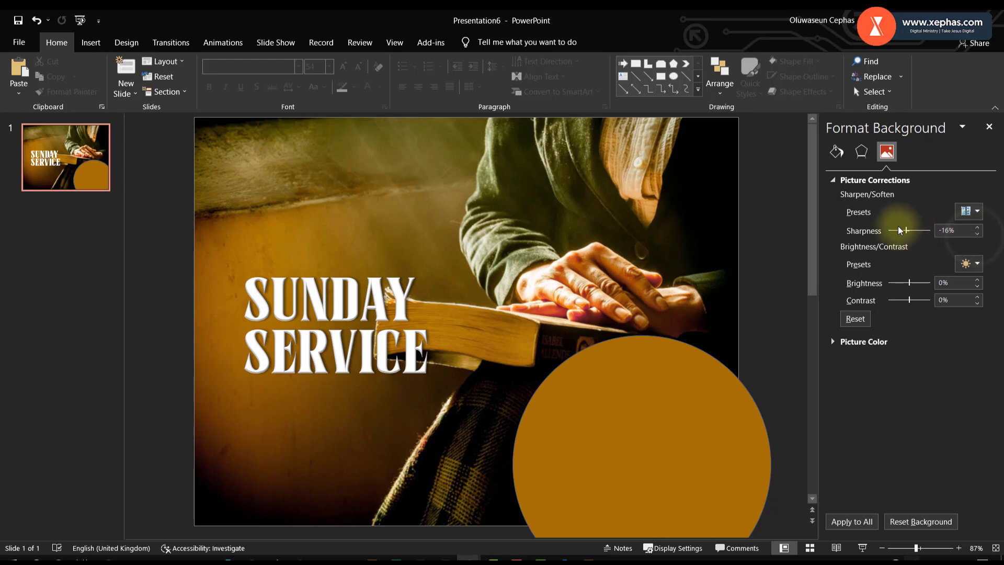
left_click_drag(903, 230, 896, 230)
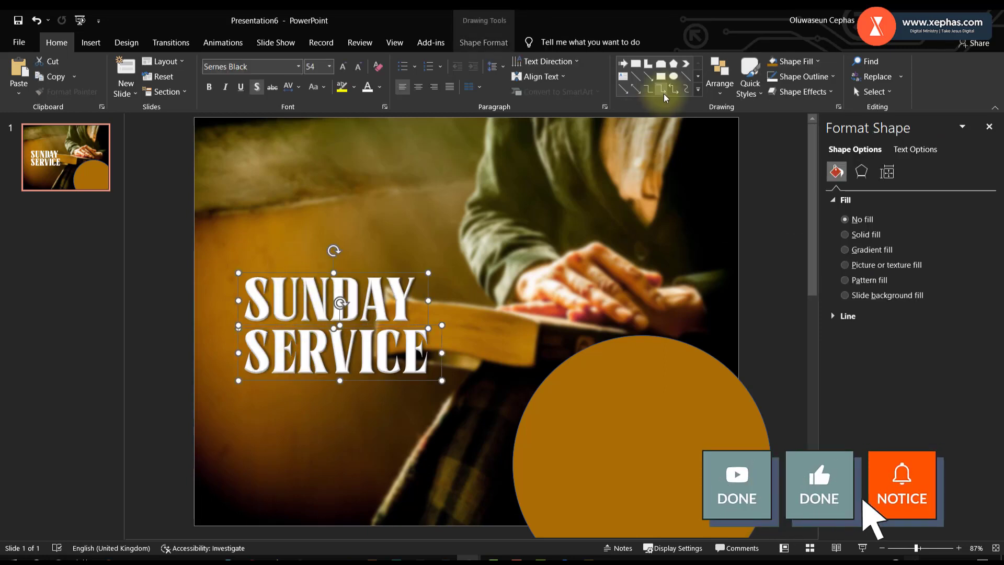
Step: Choose a rectangle shape to draw a thin bar under the title
left_click(483, 42)
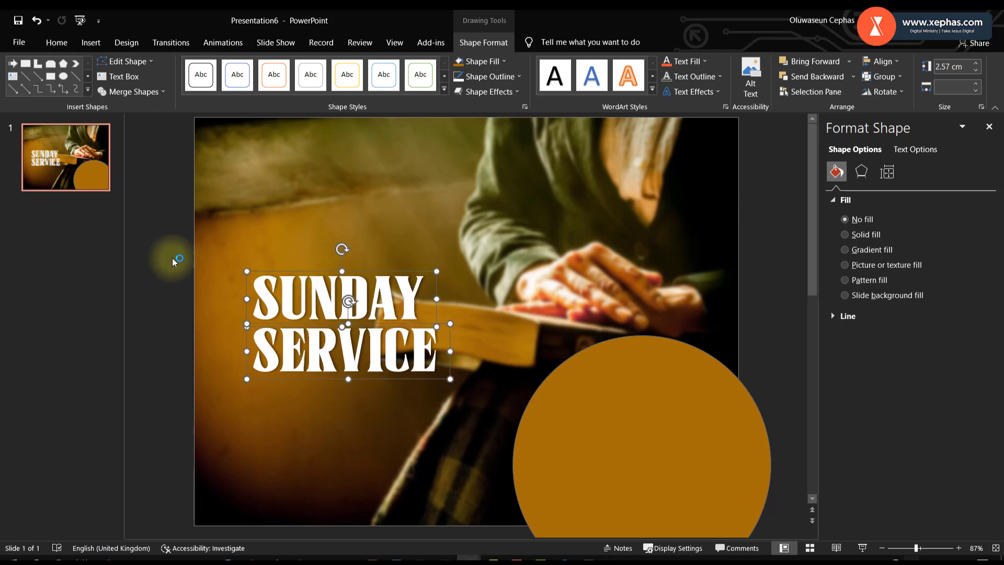
left_click(90, 41)
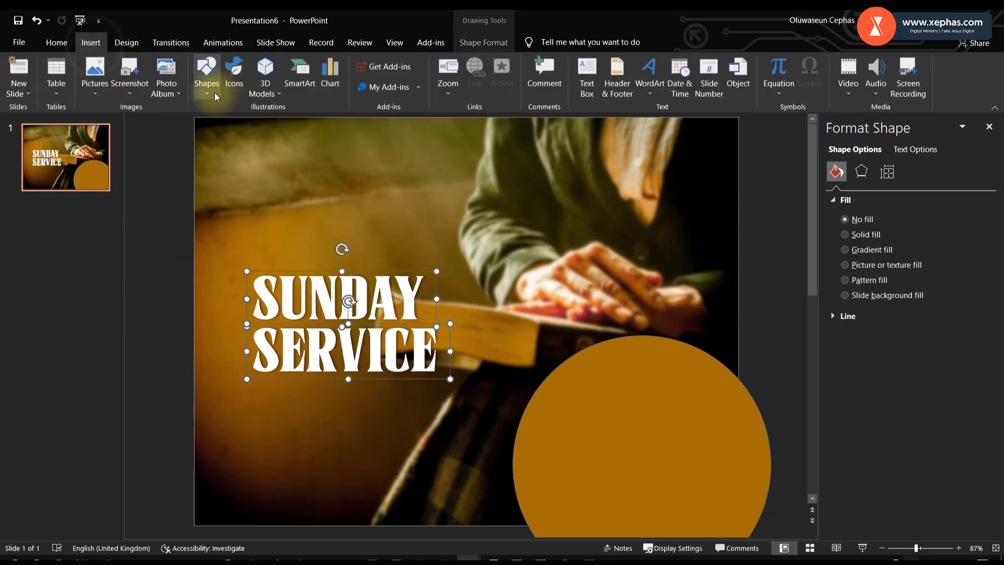
left_click(206, 76)
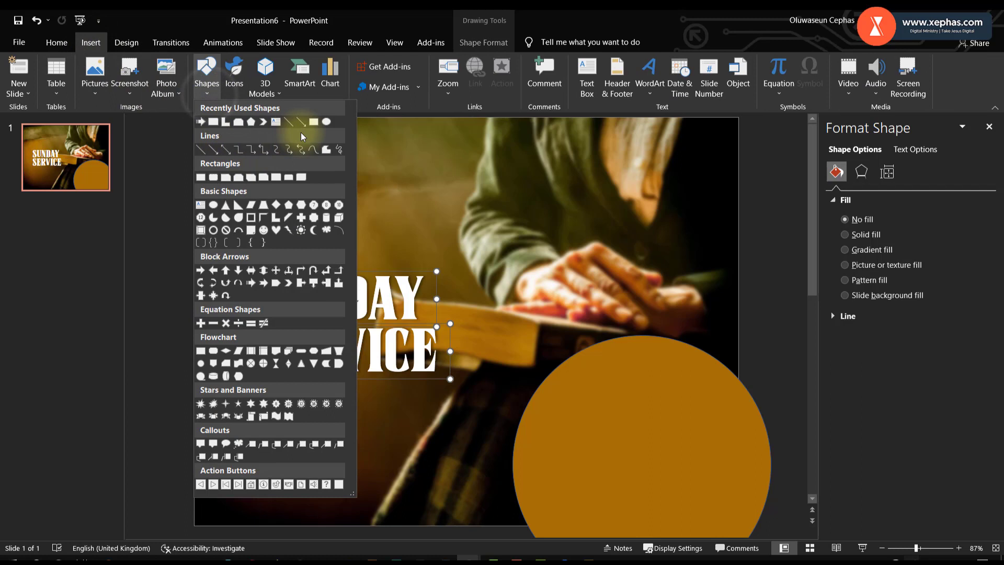
mouse_move(313, 122)
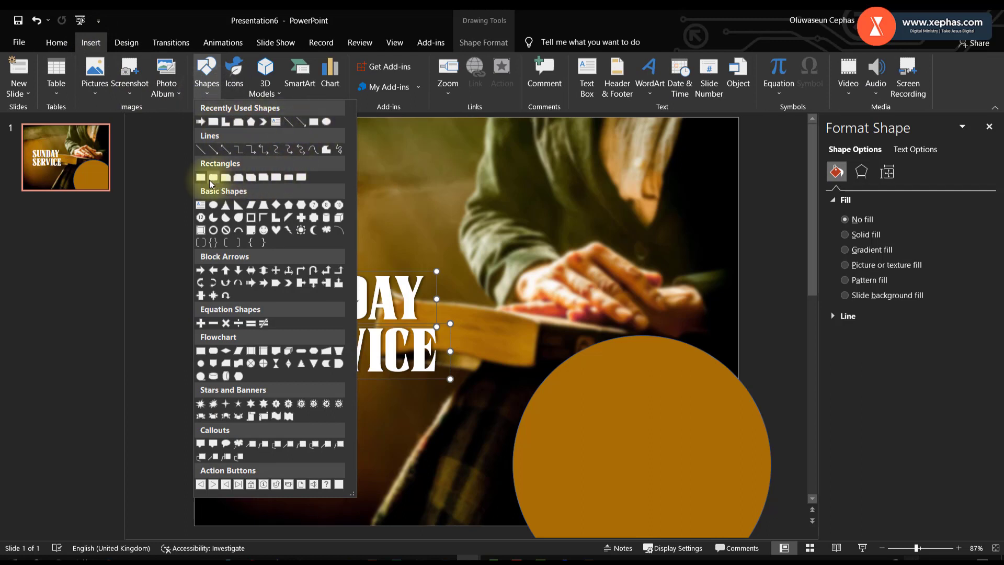
left_click(200, 178)
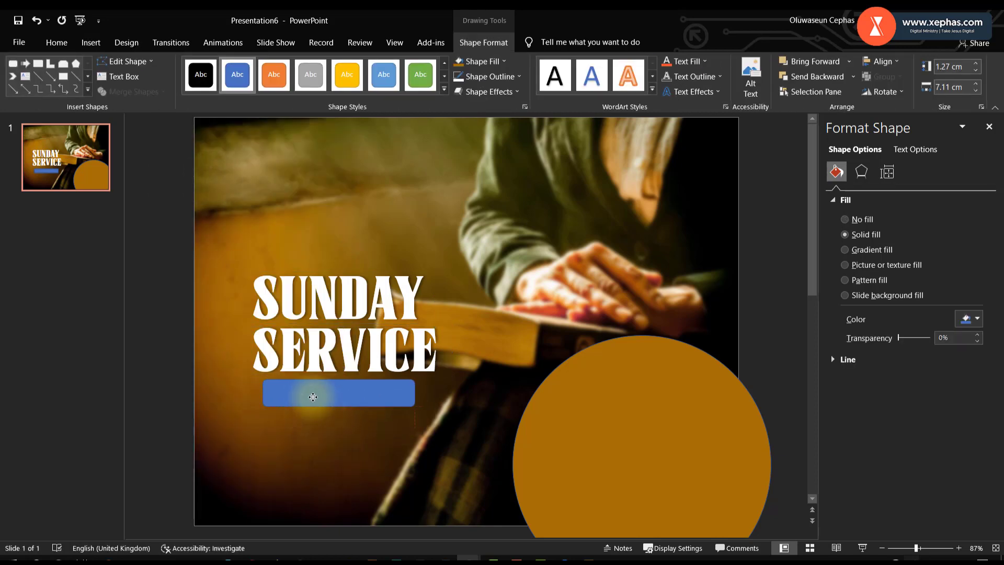
Step: Align the bar under SUNDAY SERVICE and fill it with Standard Colors blue
left_click_drag(312, 392, 307, 395)
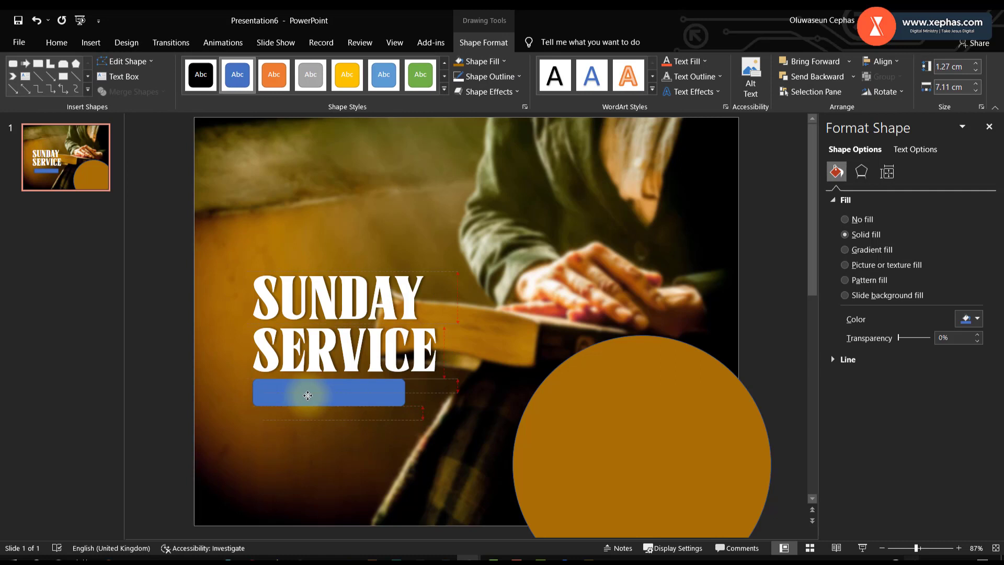
right_click(328, 392)
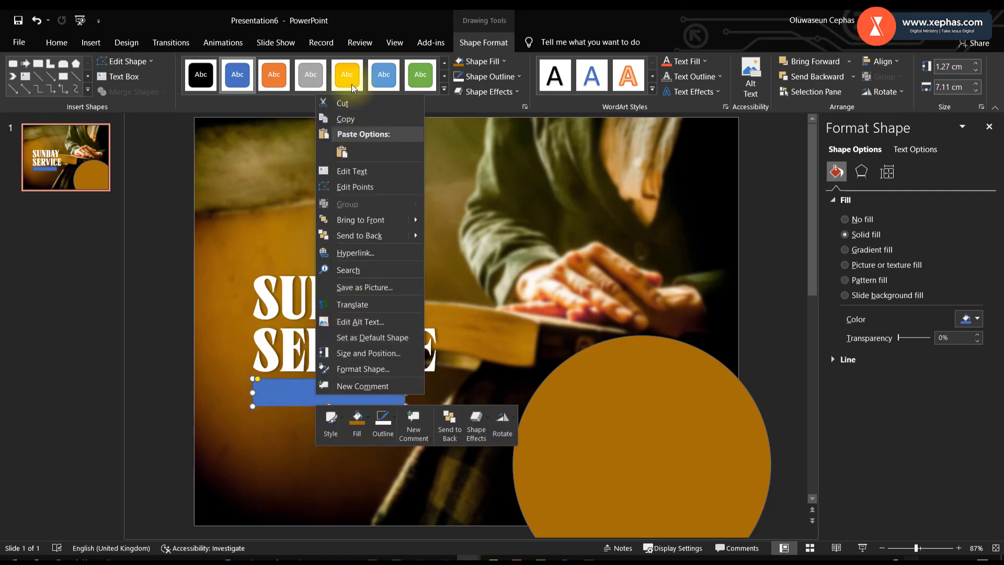
left_click(486, 77)
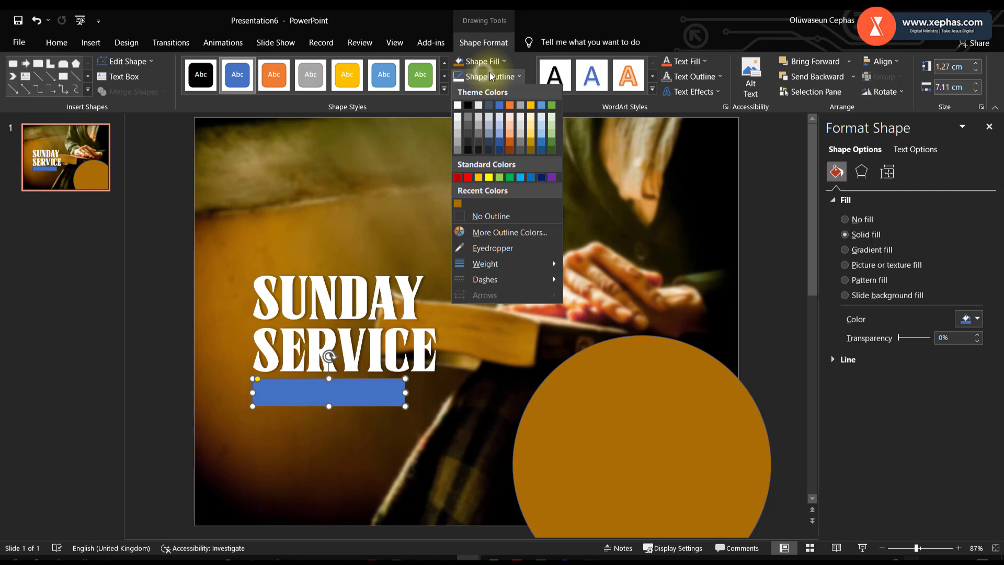
left_click(479, 61)
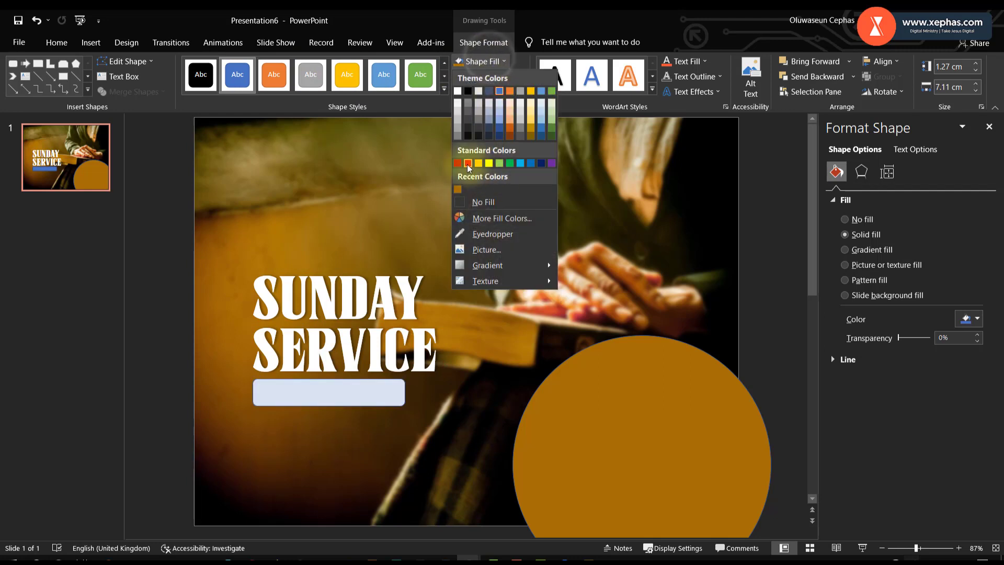
left_click(530, 163)
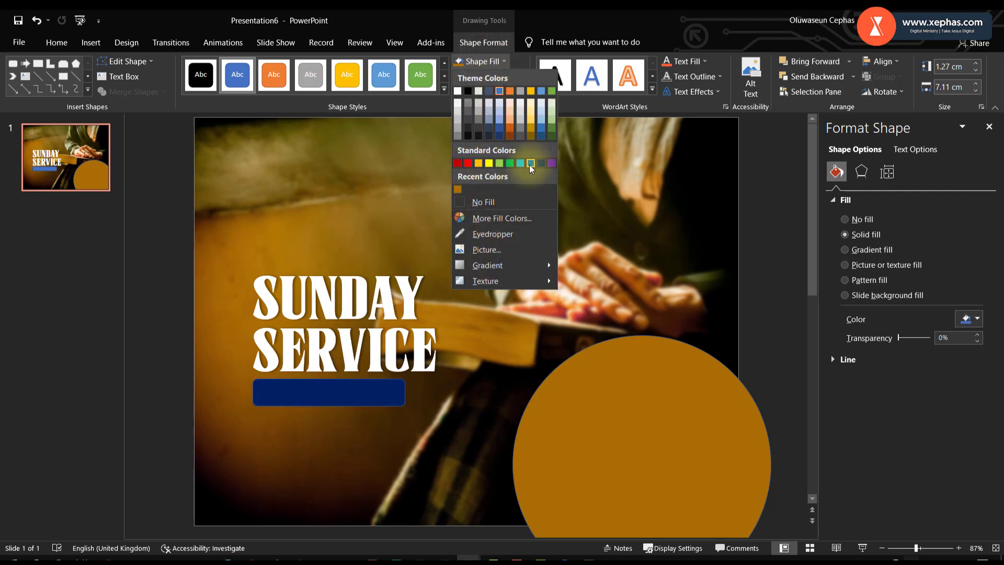
left_click(530, 163)
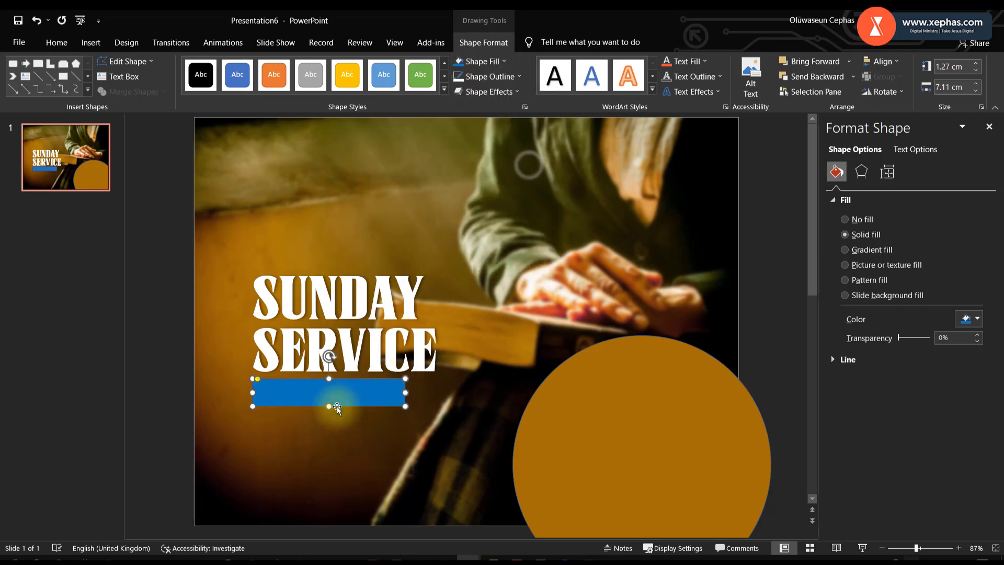
right_click(336, 408)
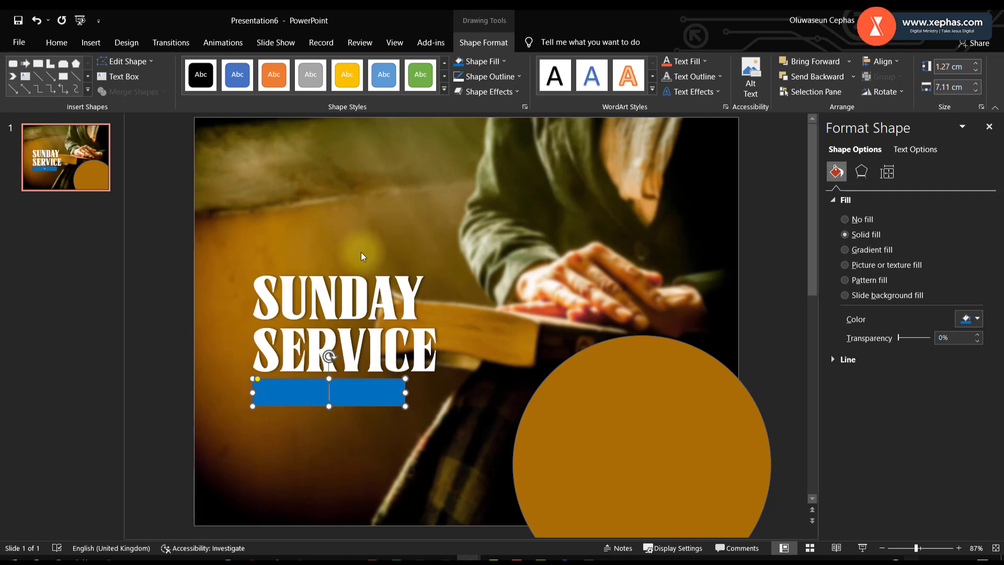
Step: Type the date 01 – JANUARY - 2022 into the bar and make it bold
type("01 -")
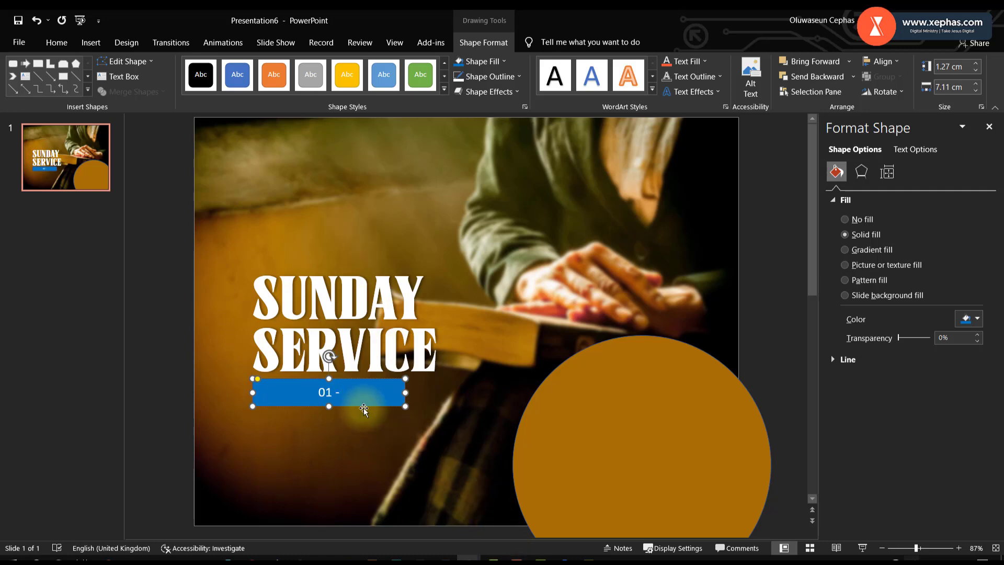
type("JANUARY")
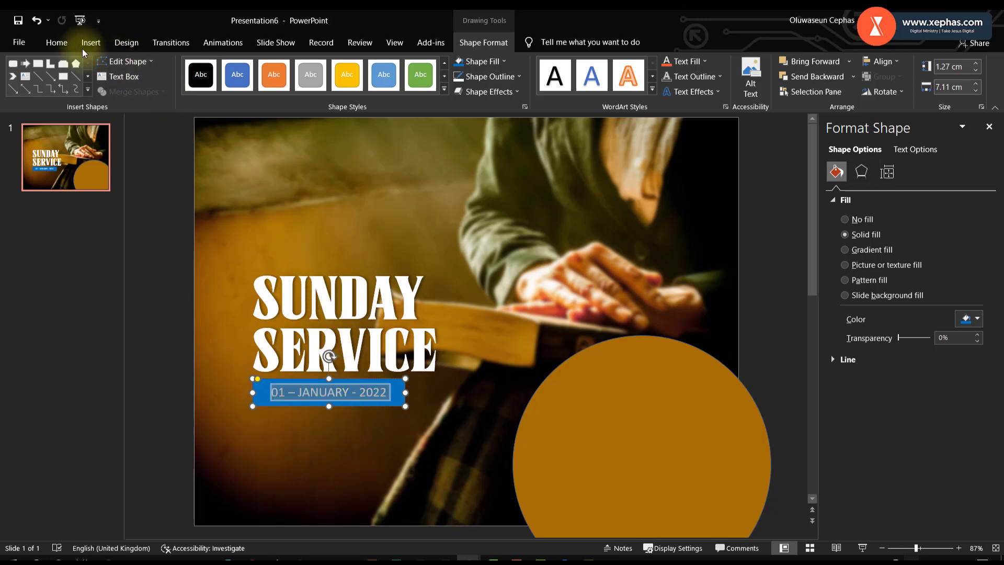
left_click(56, 42)
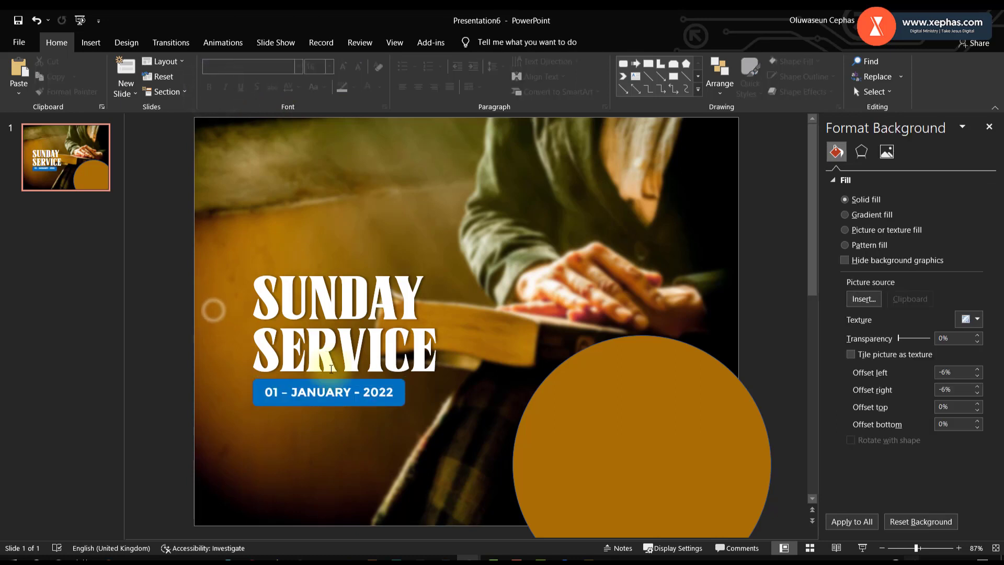
left_click(329, 393)
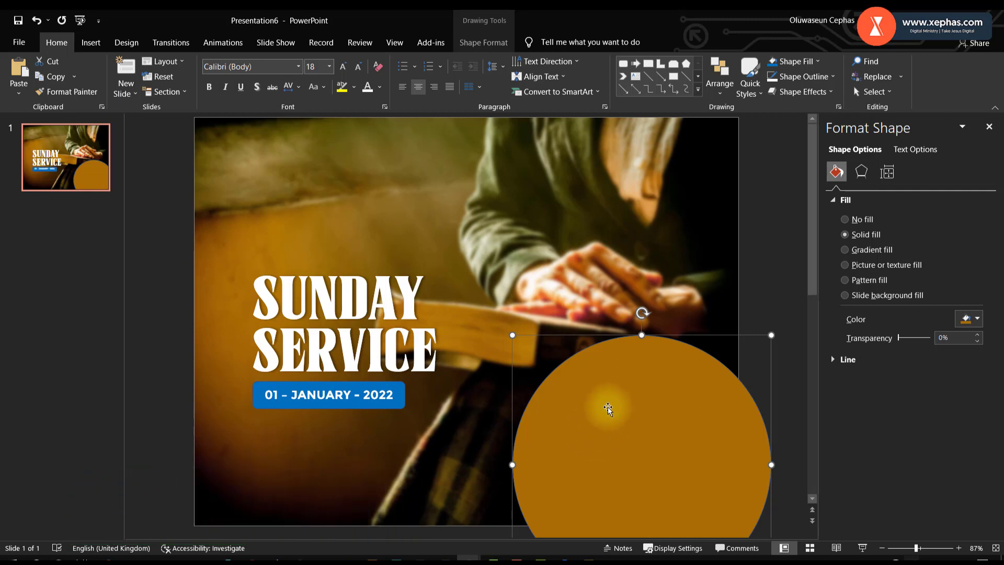
mouse_move(621, 440)
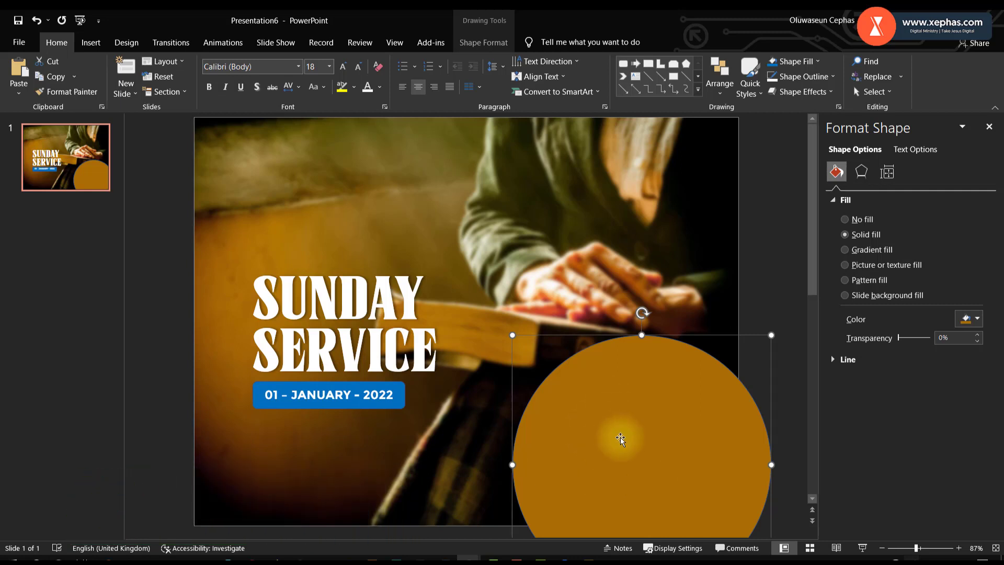
mouse_move(609, 398)
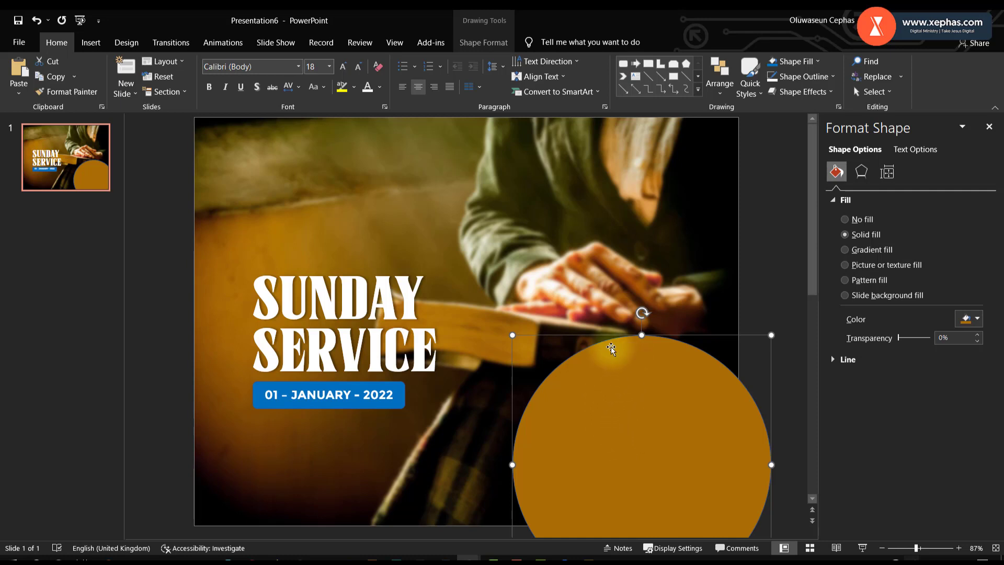
mouse_move(440, 268)
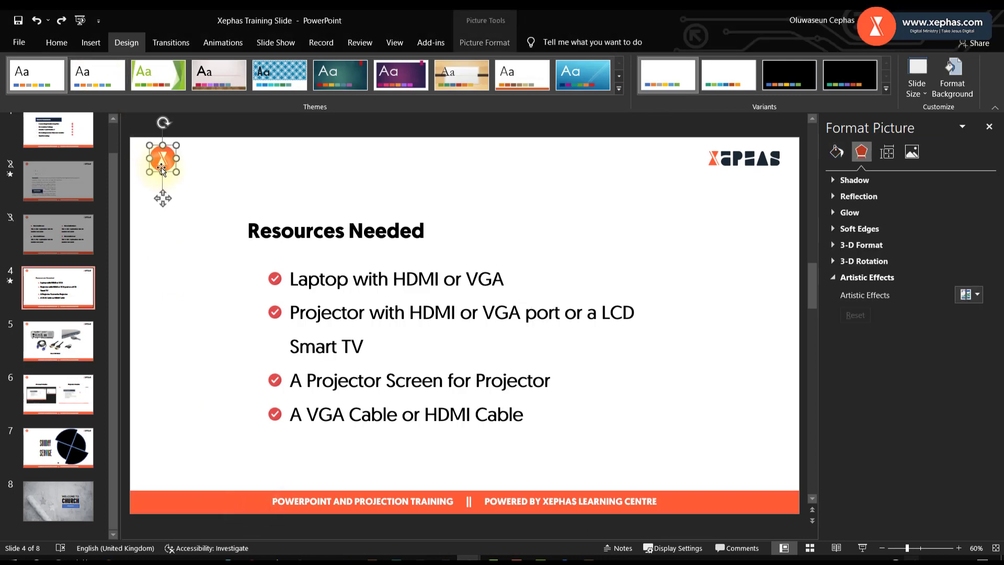
Step: Paste the logo from the other presentation and position it in the circle's upper part
key("alt+tab")
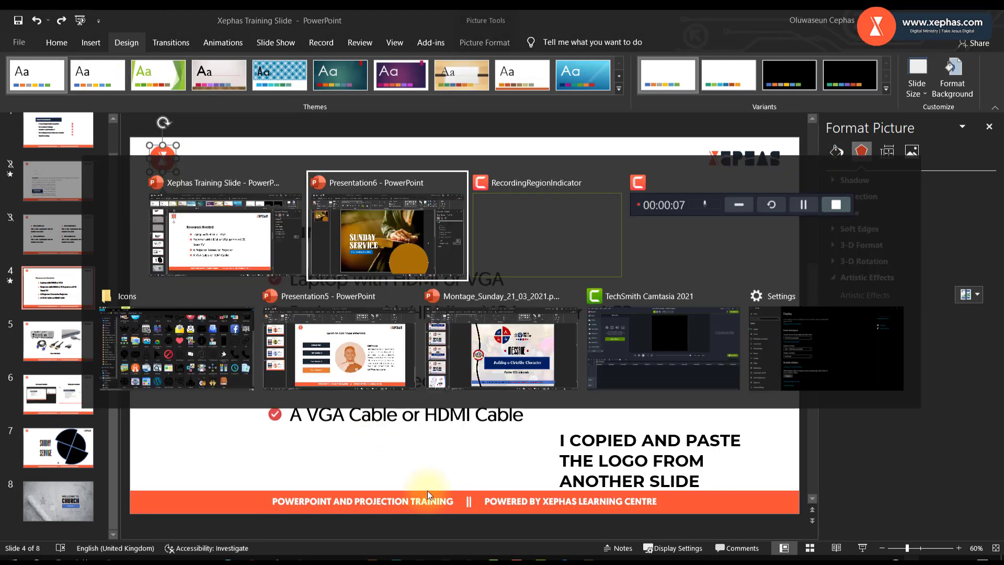
left_click(386, 227)
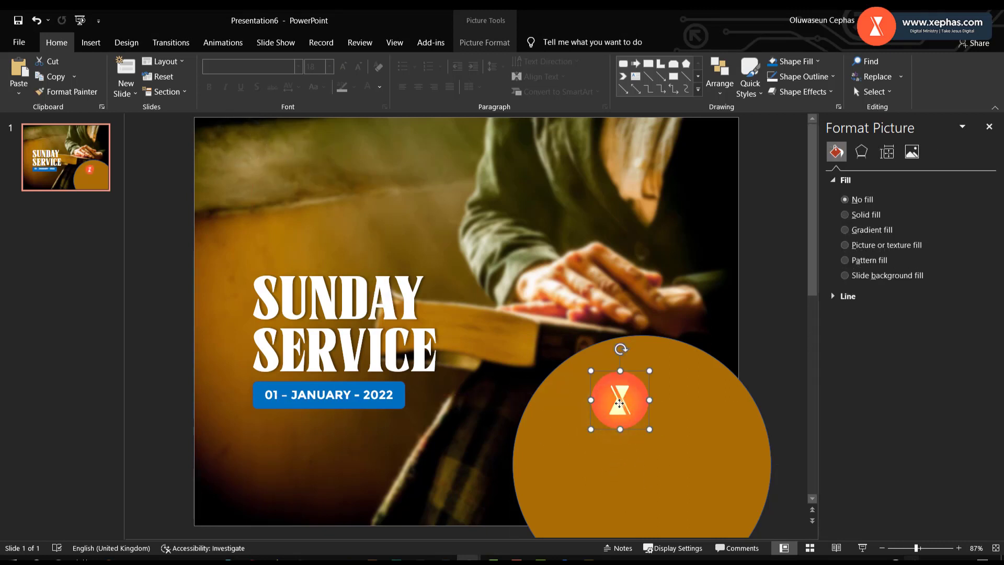
left_click_drag(620, 397, 631, 440)
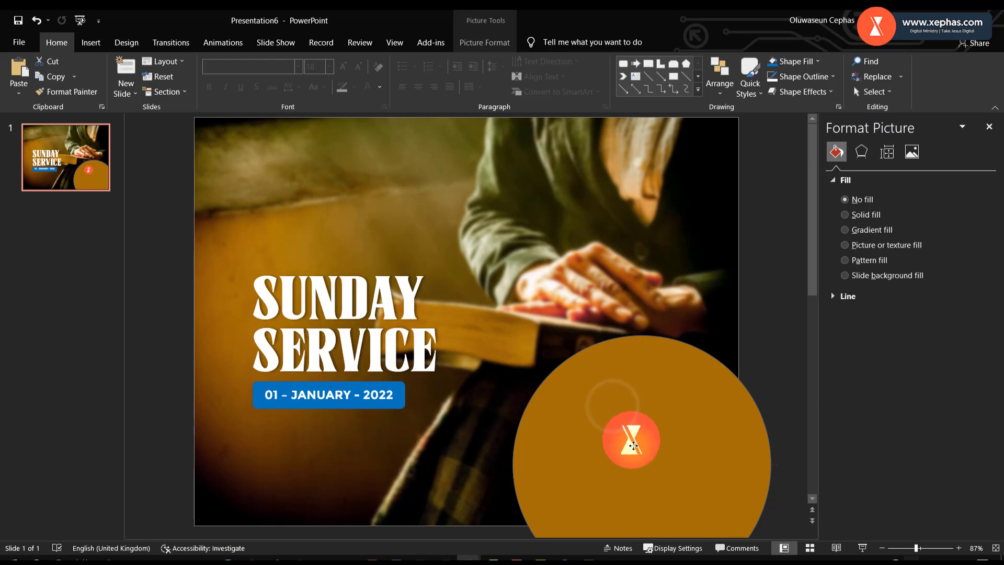
left_click(633, 440)
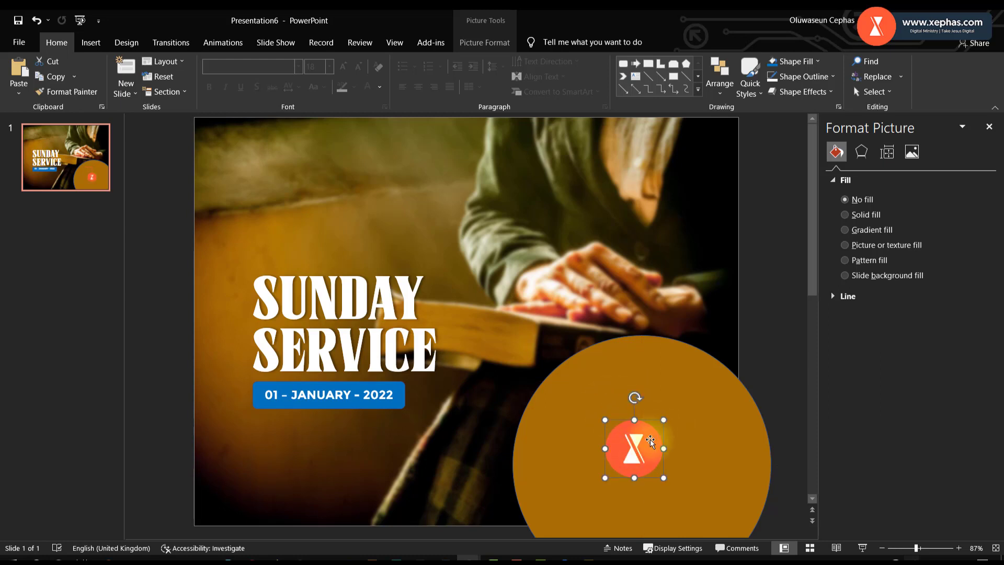
left_click_drag(635, 445, 613, 422)
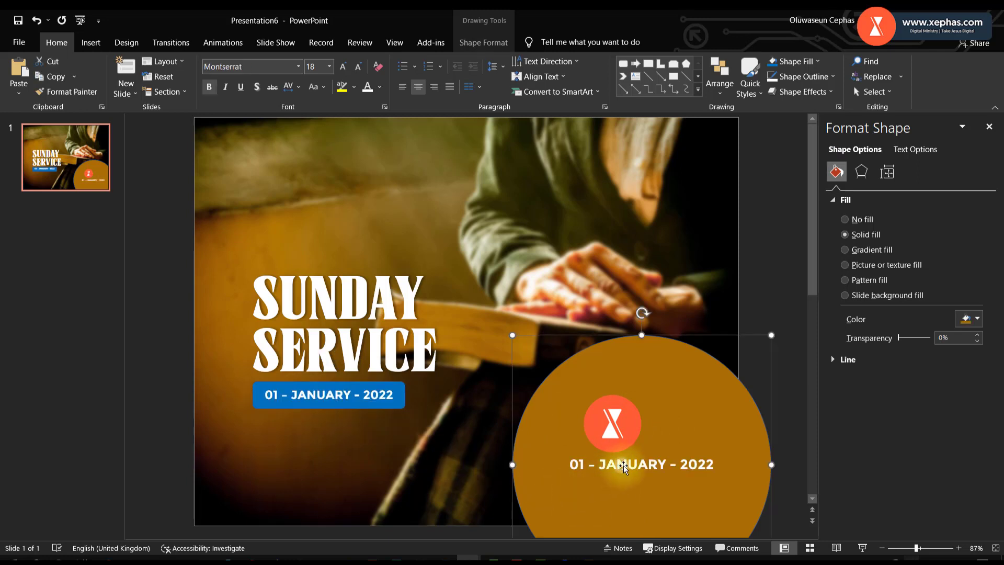
Step: Add XEPHAS CHURCH text below the logo and centre the two with Align Center
double_click(640, 464)
type("XEPHAS CHURCH")
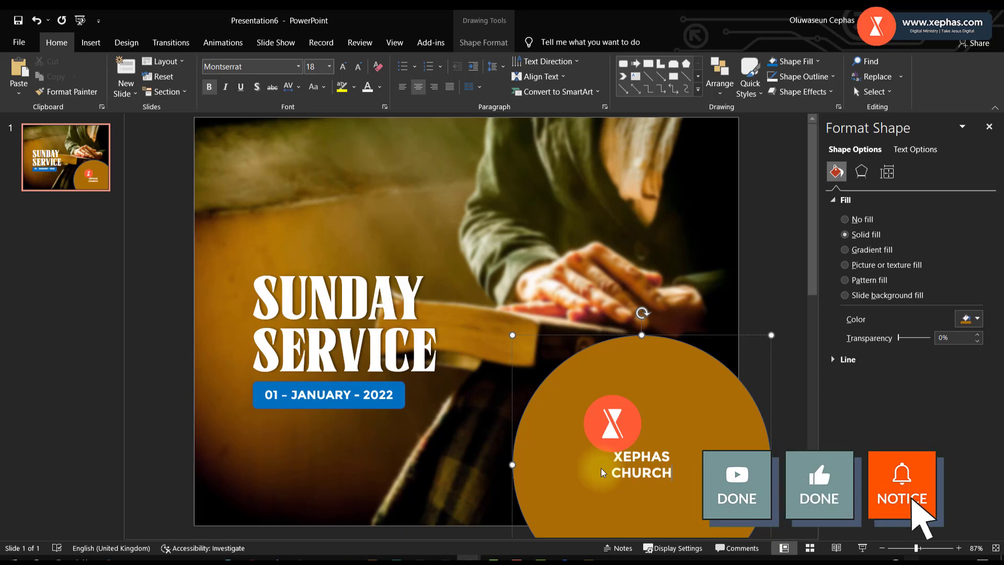
left_click(900, 485)
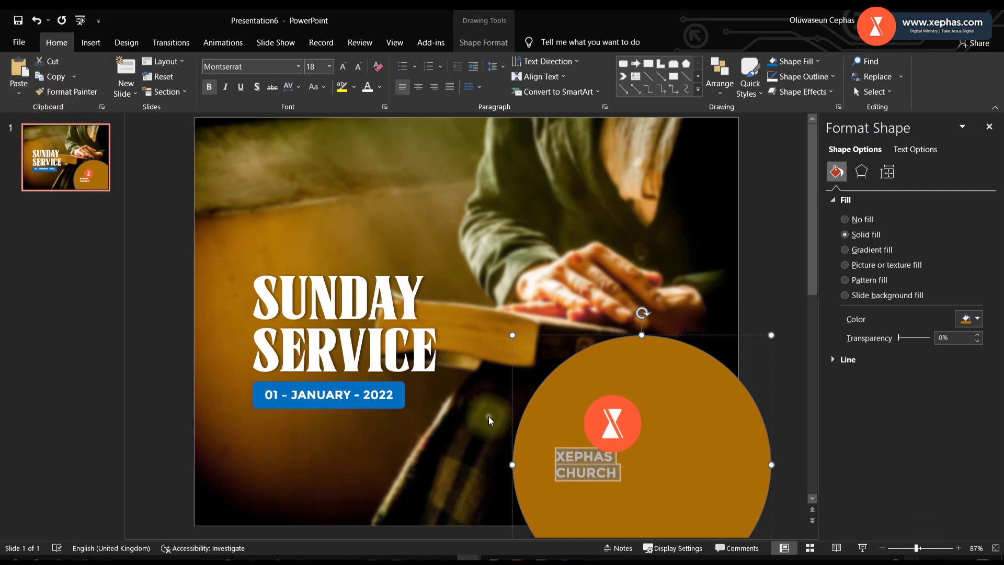
left_click(586, 464)
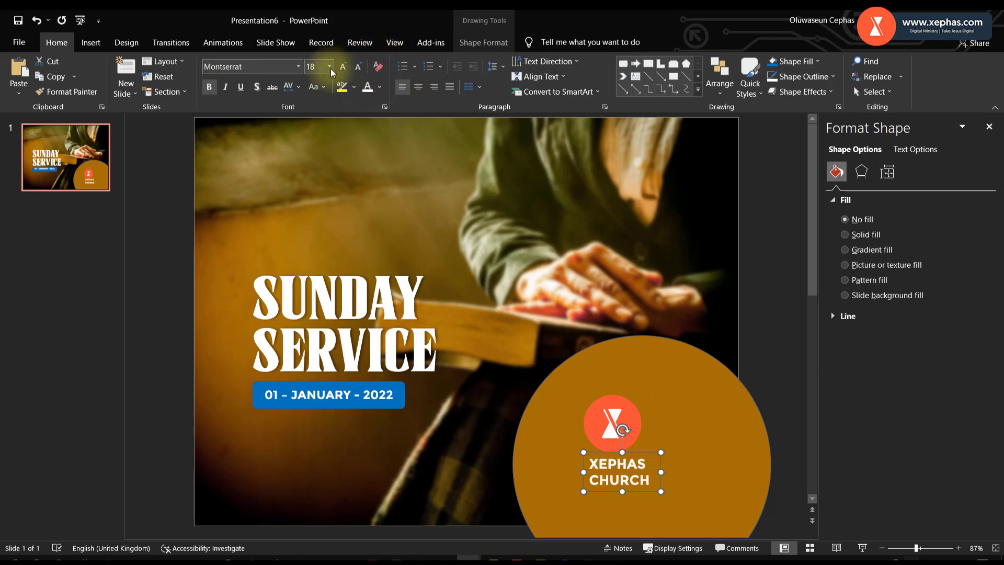
left_click(297, 67)
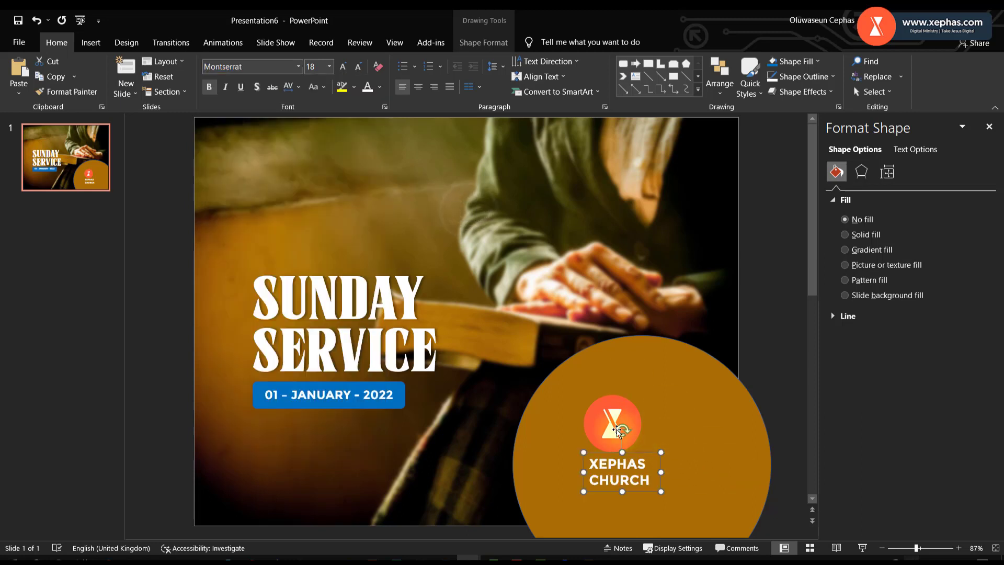
left_click(611, 422)
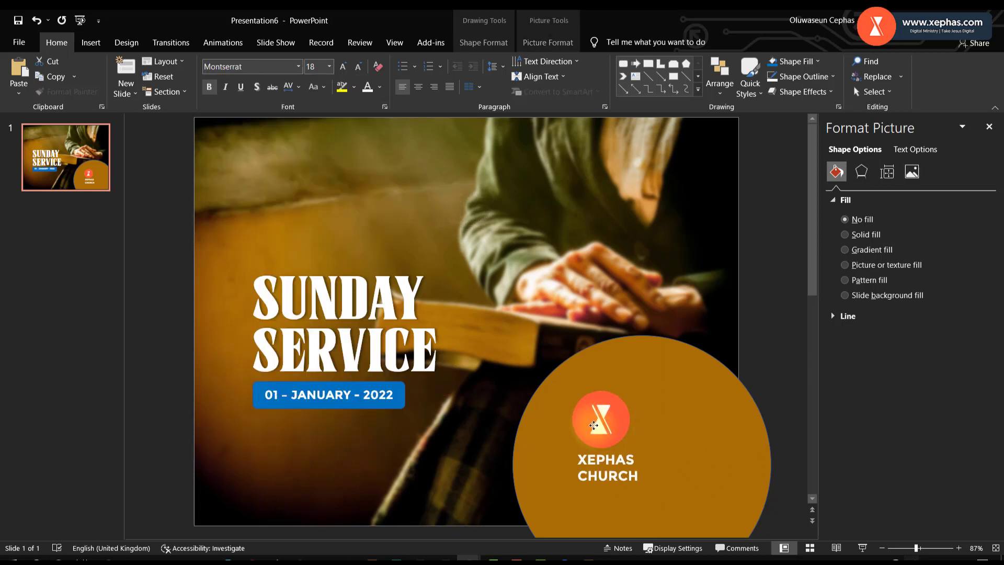
left_click(599, 420)
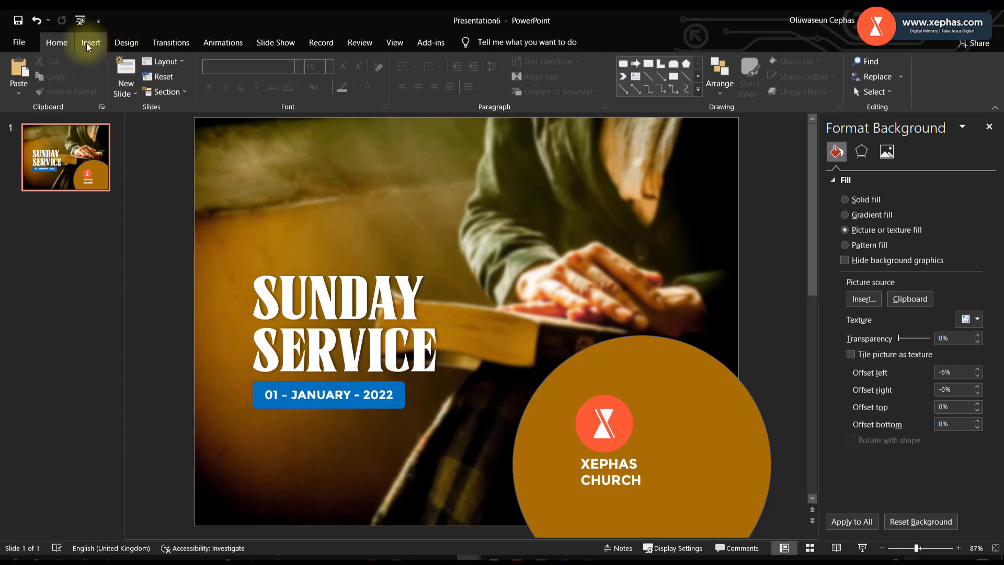
Step: Fill the copied text box with 'YOU ARE WELCOME TO' in small white above the SUNDAY SERVICE title
left_click(90, 42)
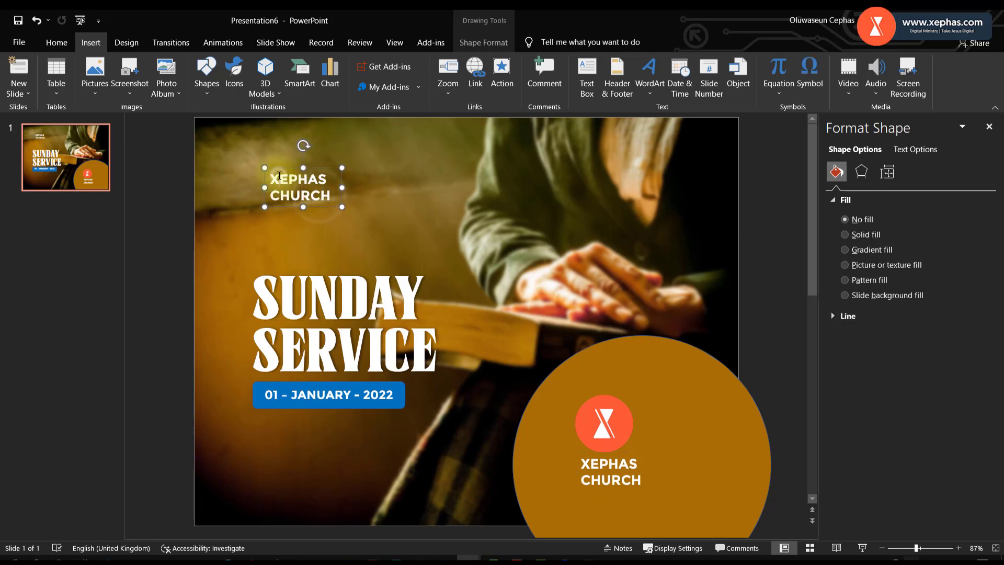
type("YOU")
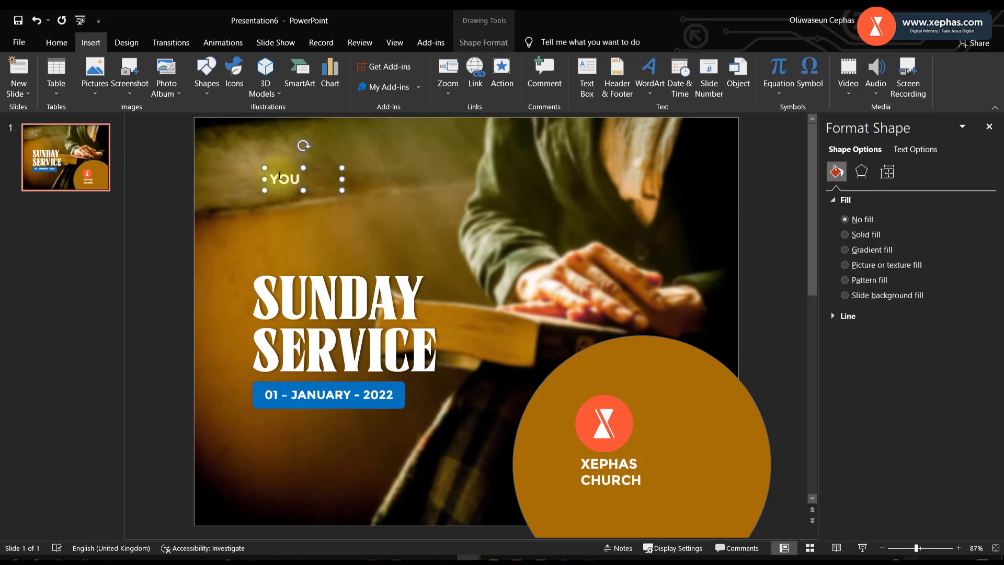
type("ARE WEL")
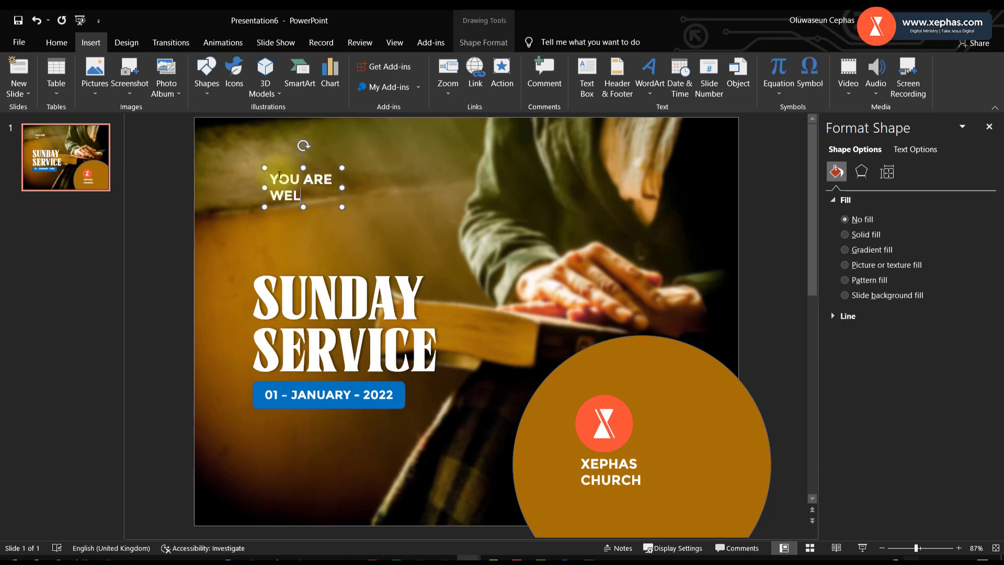
type("COME")
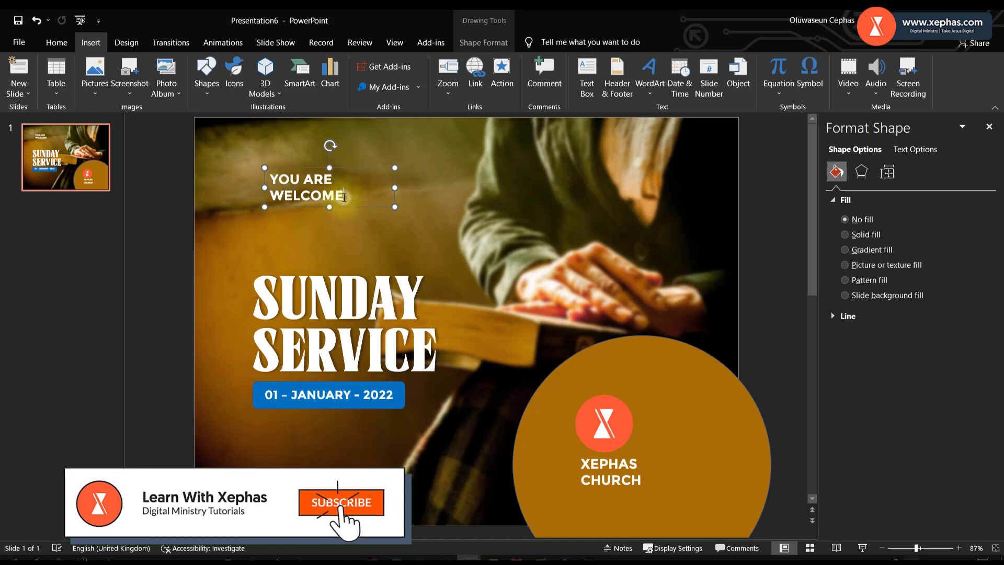
type("TO")
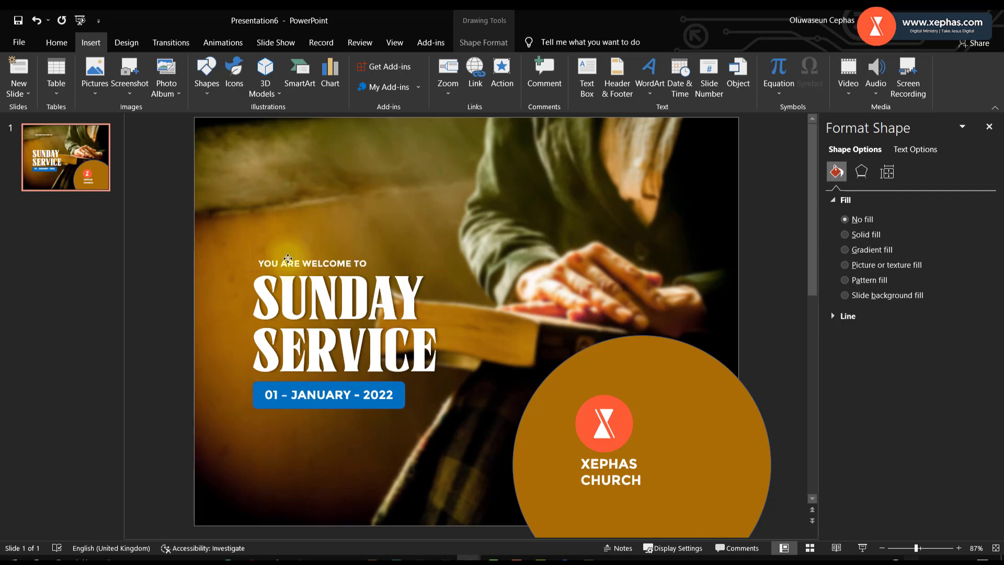
left_click(311, 264)
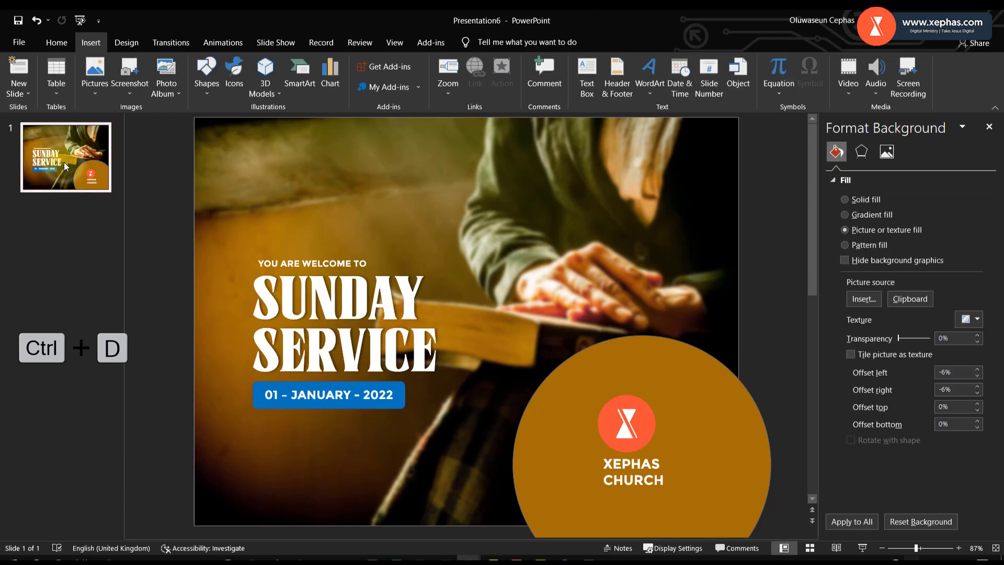
Step: Duplicate the slide (Ctrl+D) and retitle the copy PRAISE WORSHIP, then select its welcome line
key("ctrl+d")
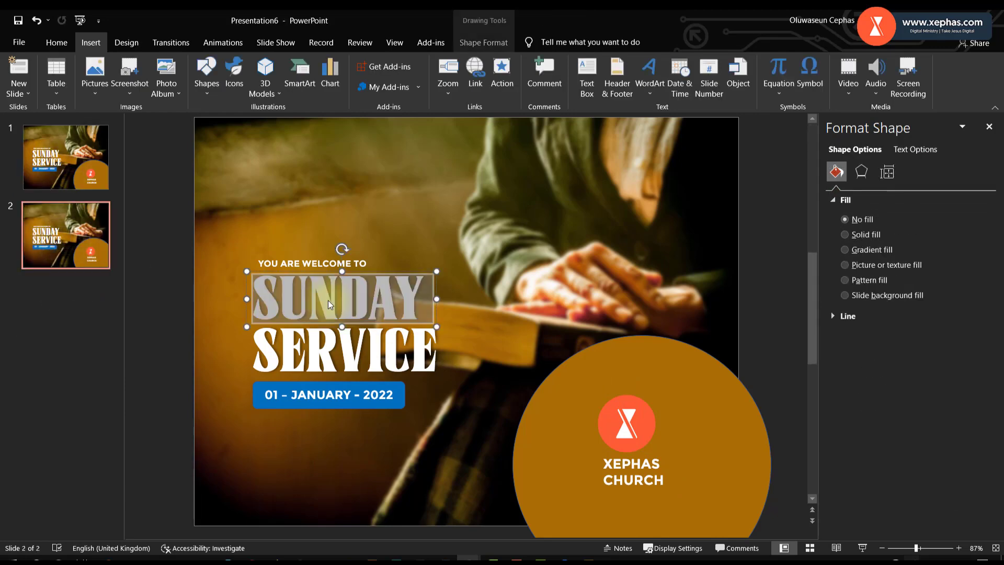
type("PRAISE")
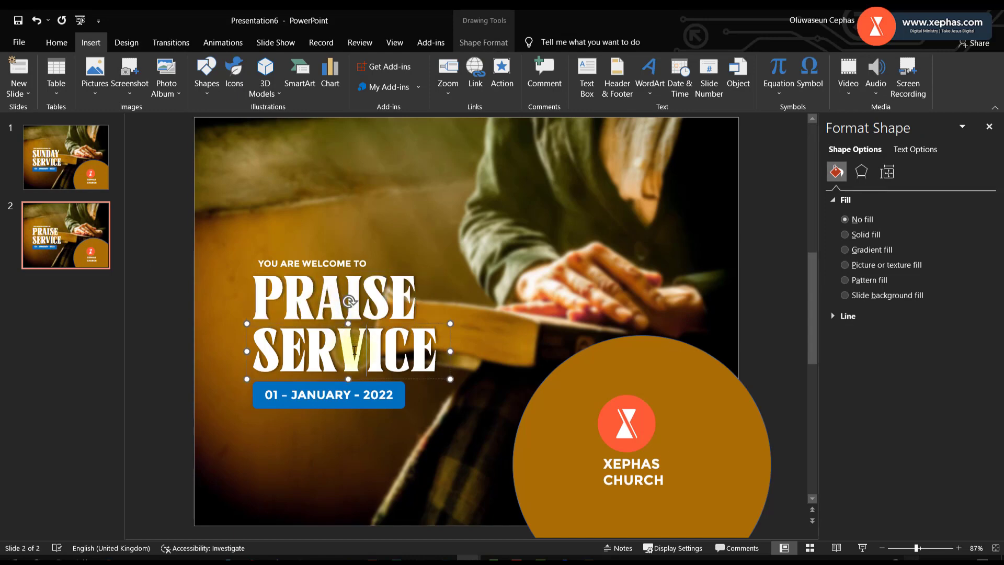
type("WORS")
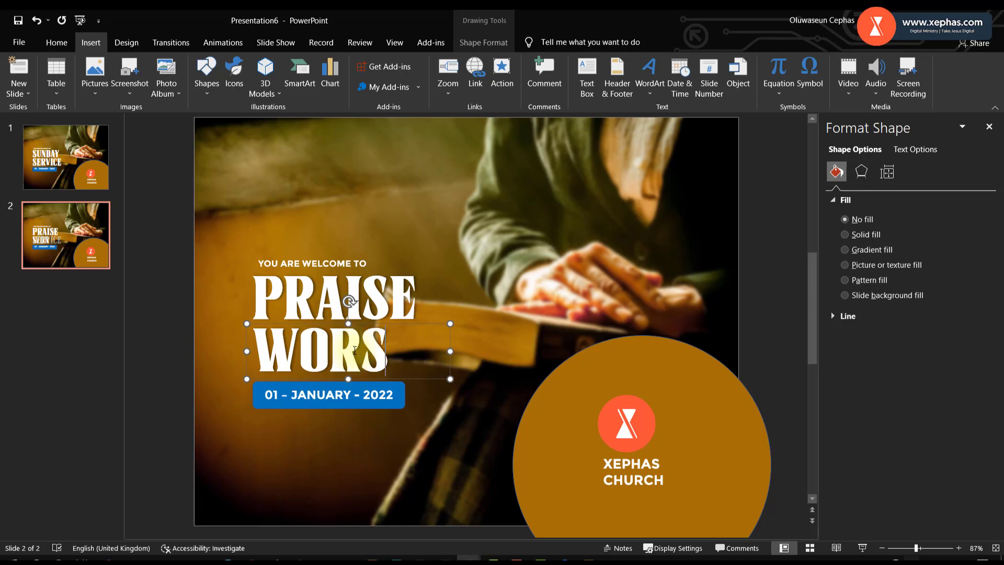
type("HIP")
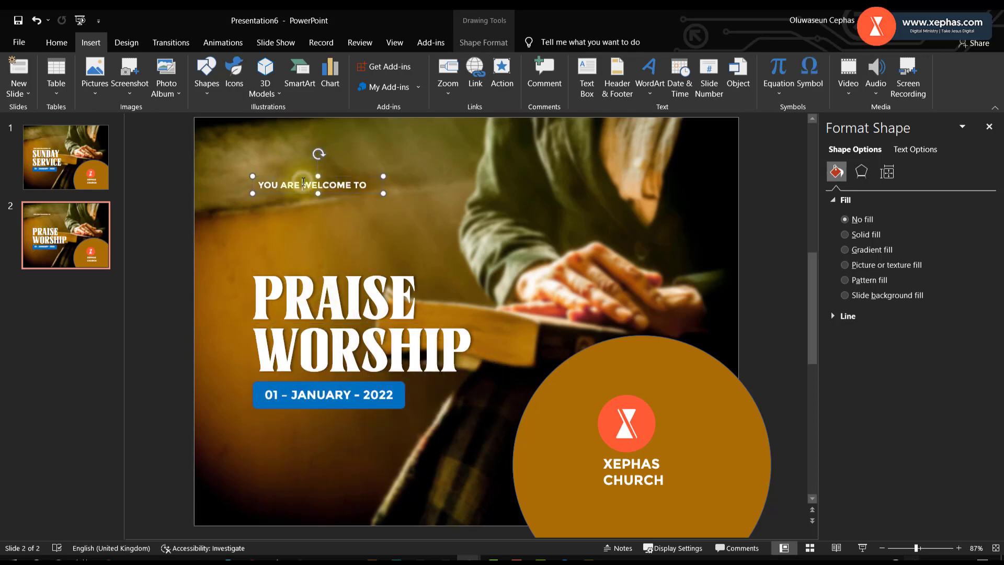
triple_click(312, 184)
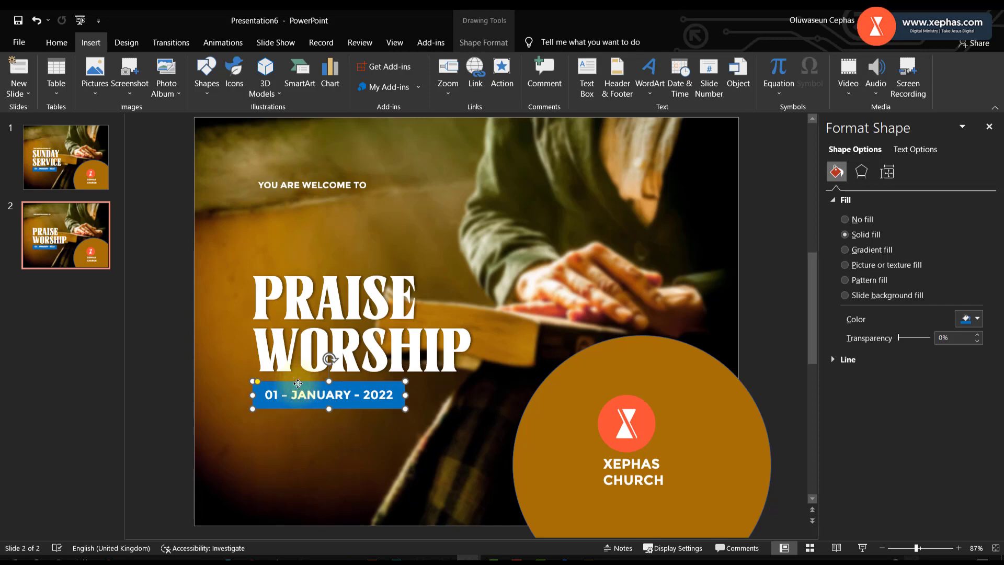
Step: Remove the date bar and logo, and replace the moved welcome text with LET'S WORSHIP GOD under the title
left_click(538, 461)
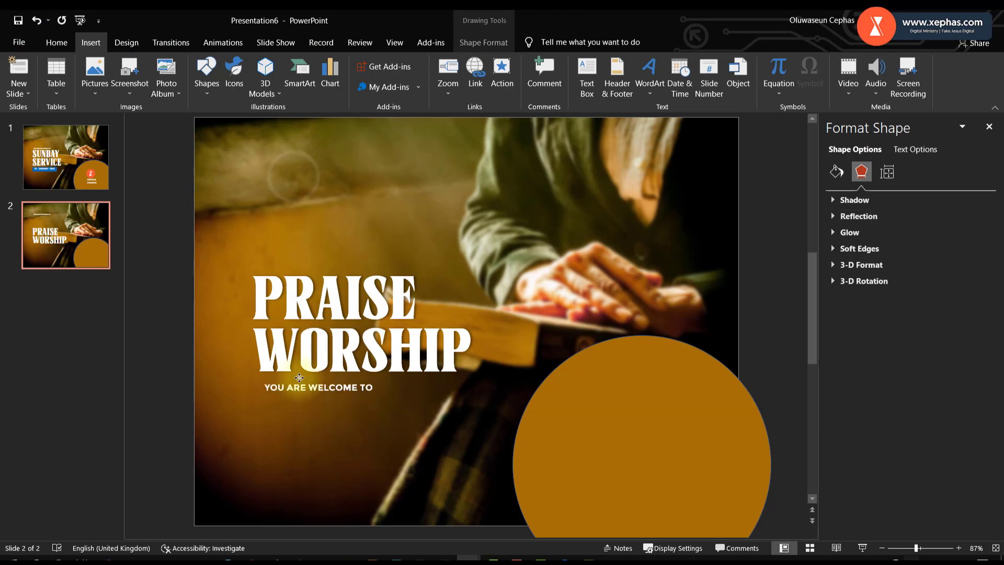
left_click(317, 387)
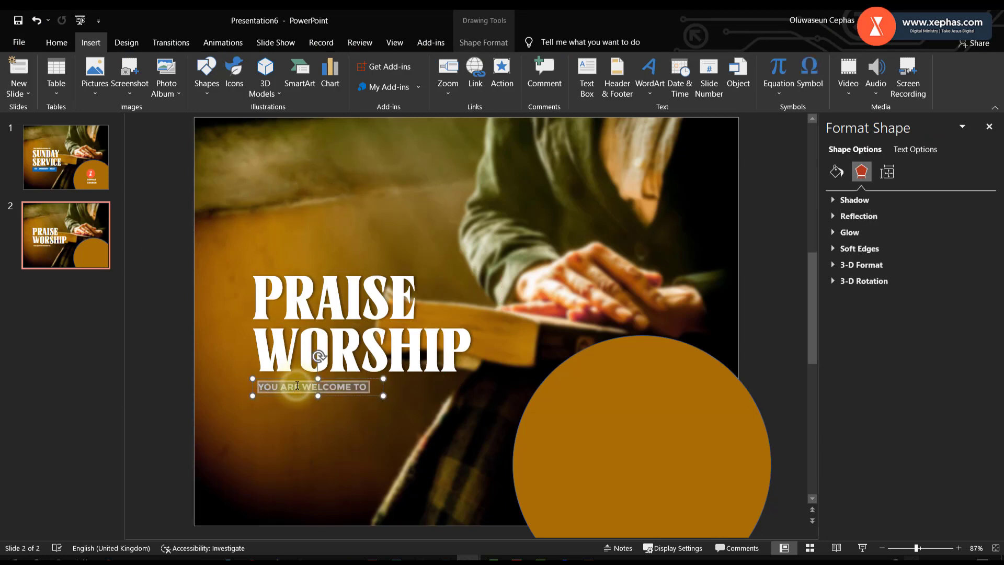
key("Delete")
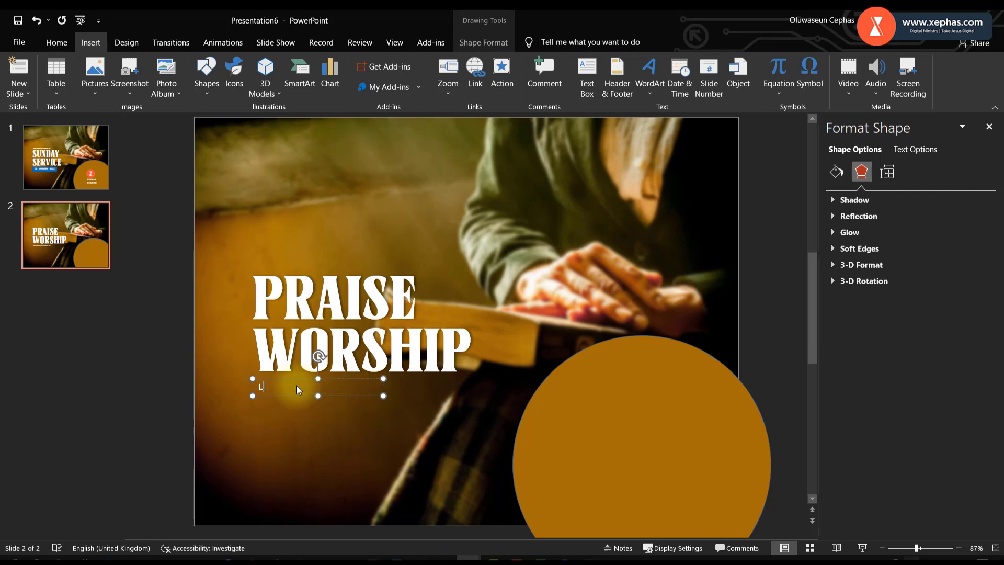
type("LET'S WORSHIP G")
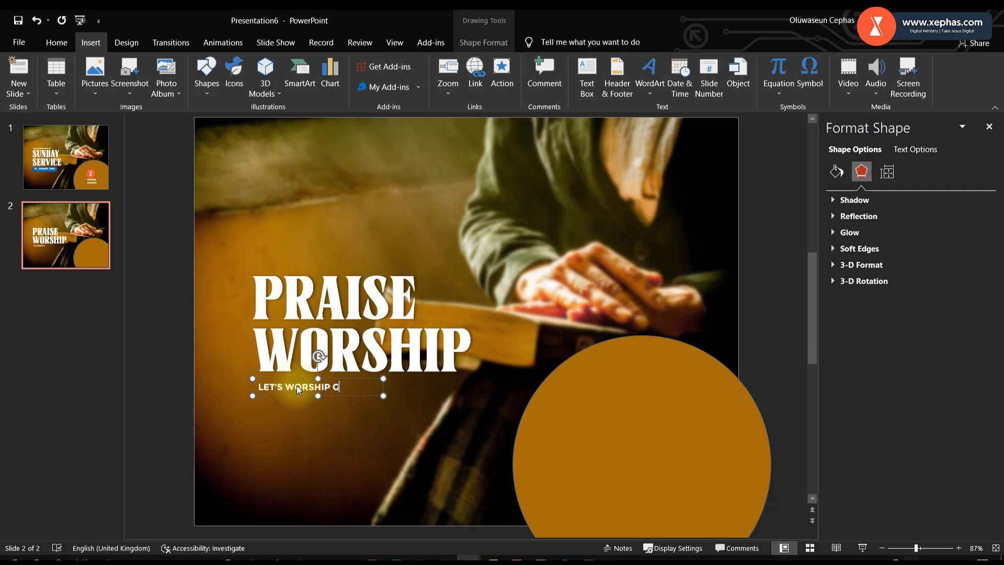
type("OD")
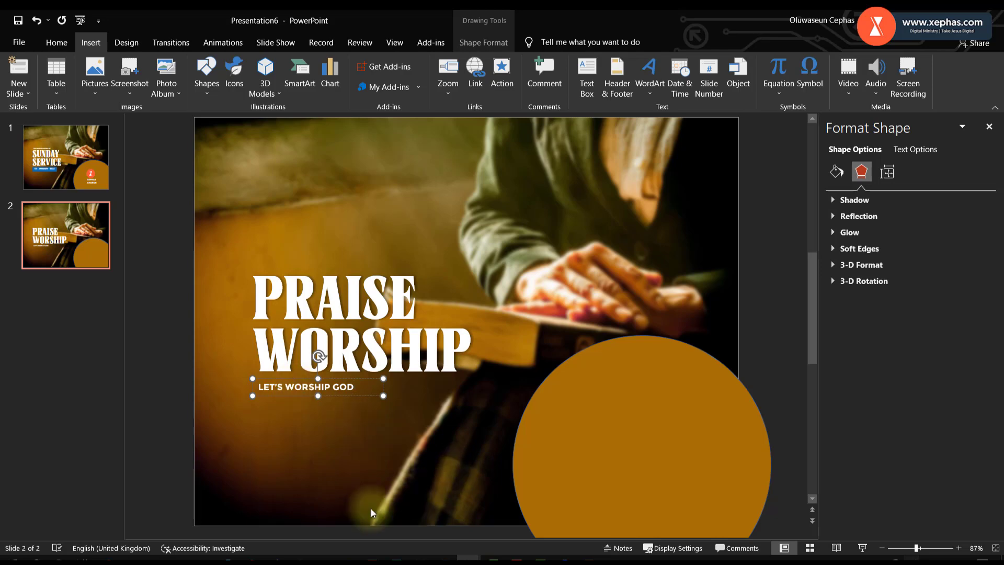
left_click(94, 72)
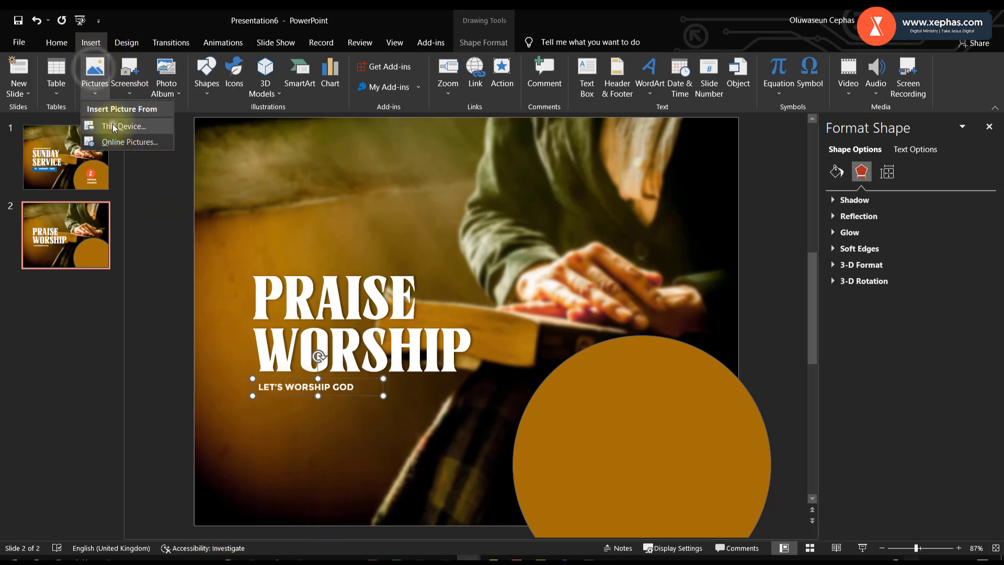
Step: Insert the live-music image from this device and size it to fill the orange circle
left_click(124, 127)
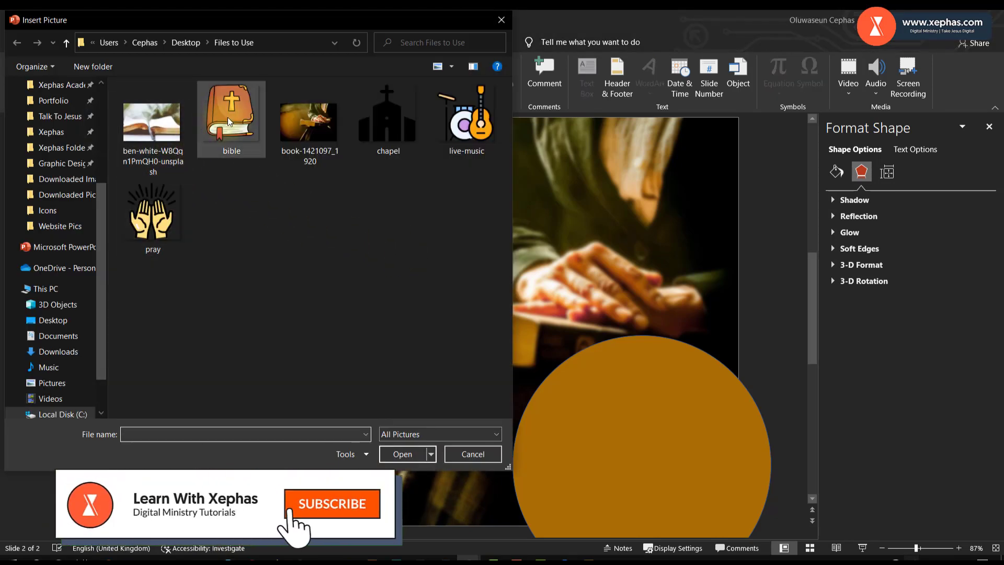
left_click(467, 115)
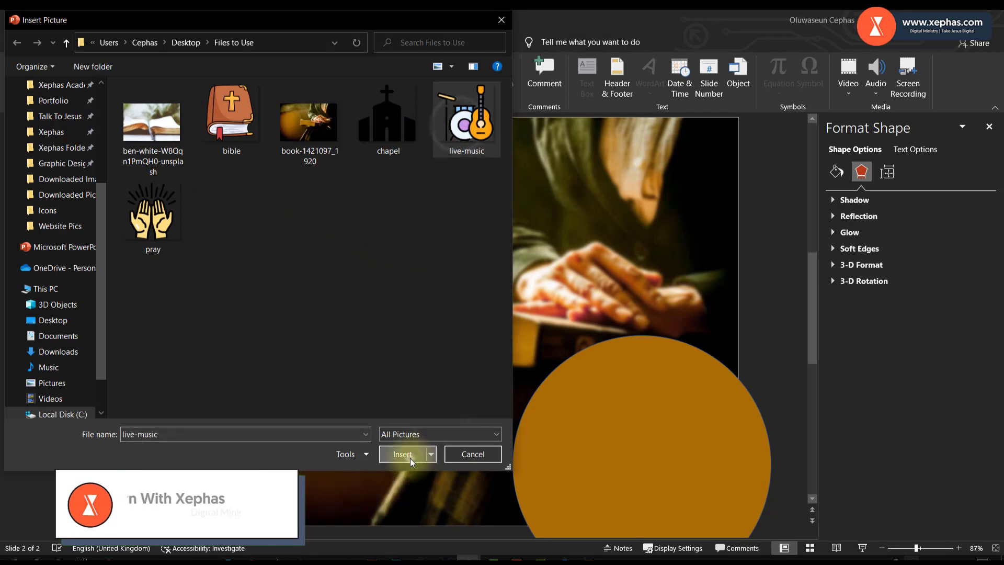
left_click(401, 454)
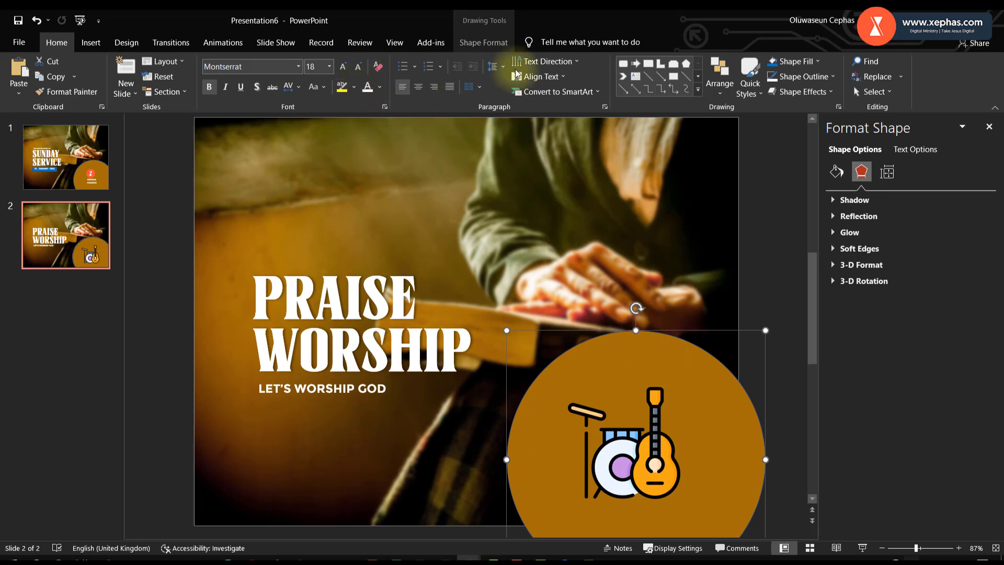
left_click(800, 77)
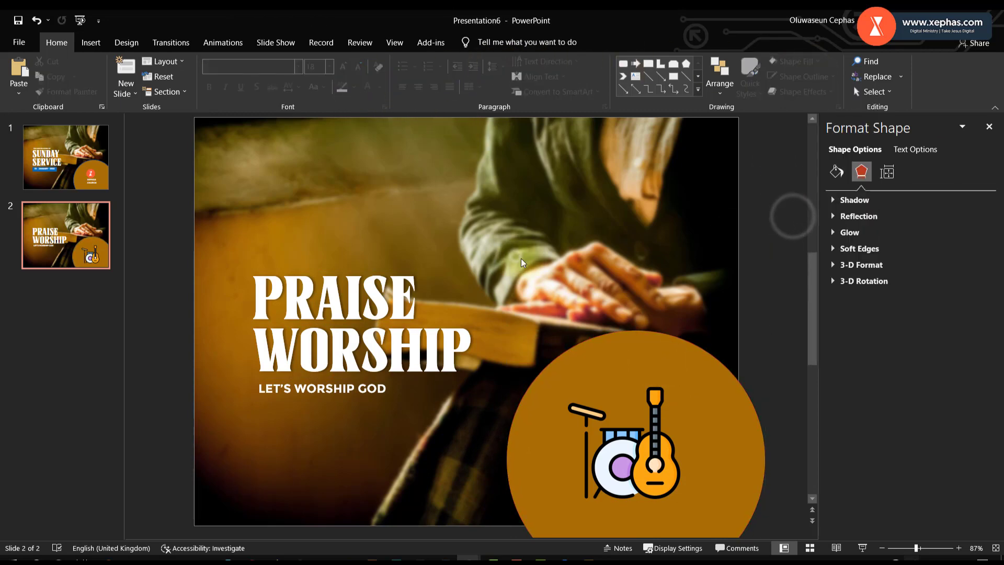
left_click(65, 157)
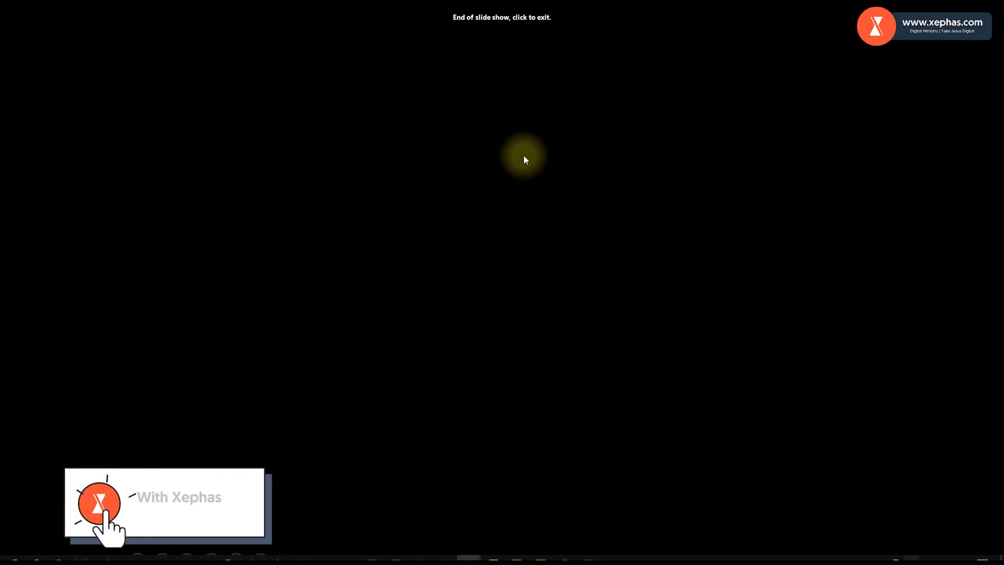
left_click(524, 159)
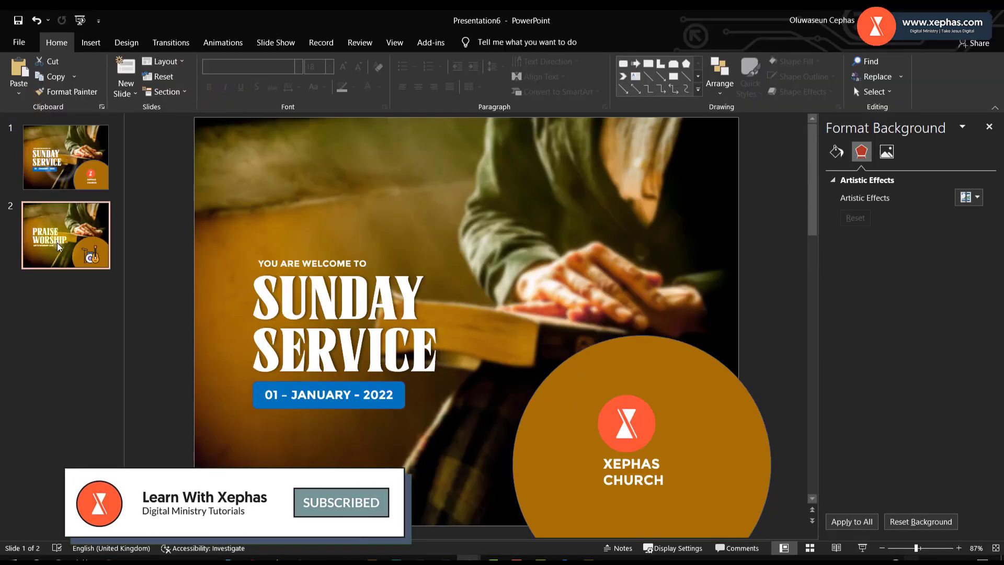
left_click(65, 234)
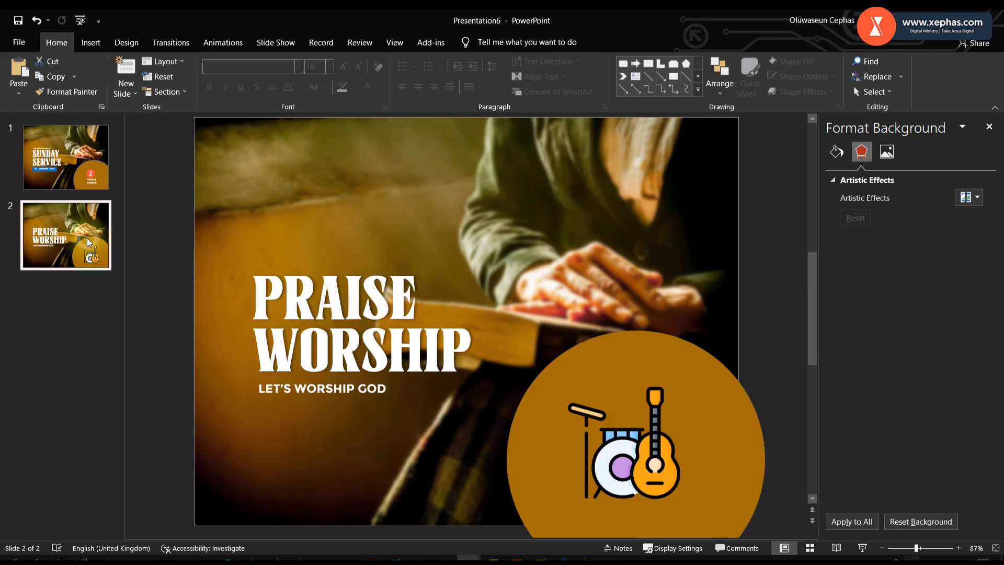